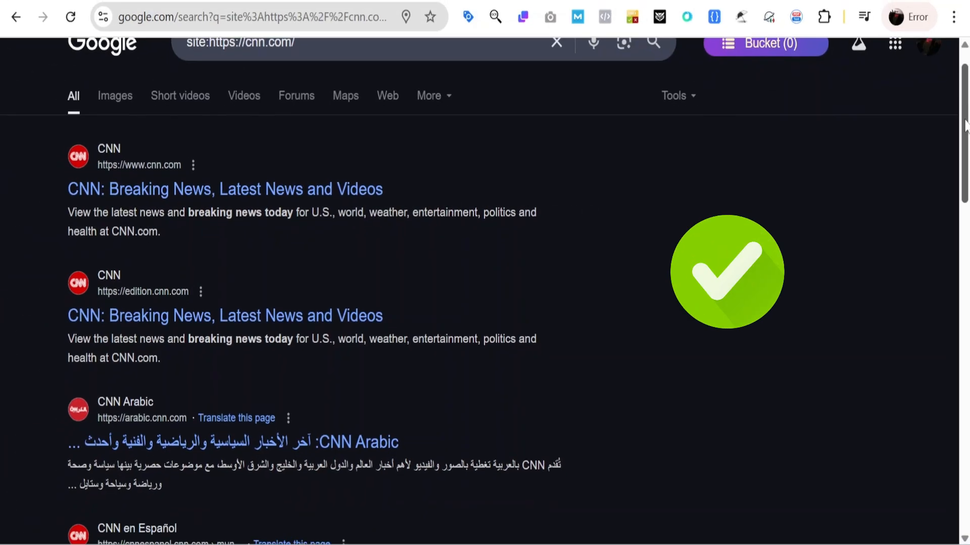
Ask ChatGPT for a detailed WordPress plugin for bulk URL indexing on Google, with implementation steps
{"action": "scroll", "scroll_direction": "down", "scroll_amount": 3}
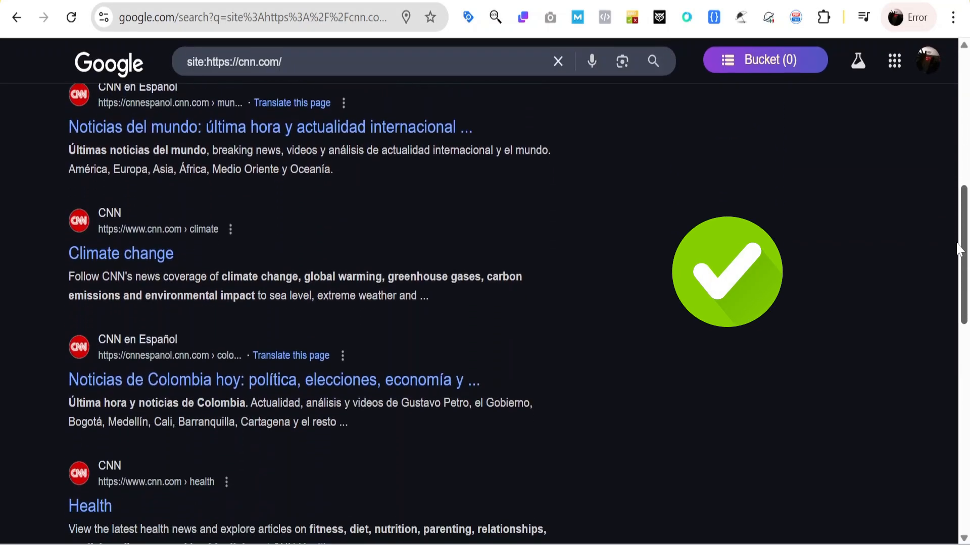
{"action": "scroll", "scroll_direction": "down", "scroll_amount": 3}
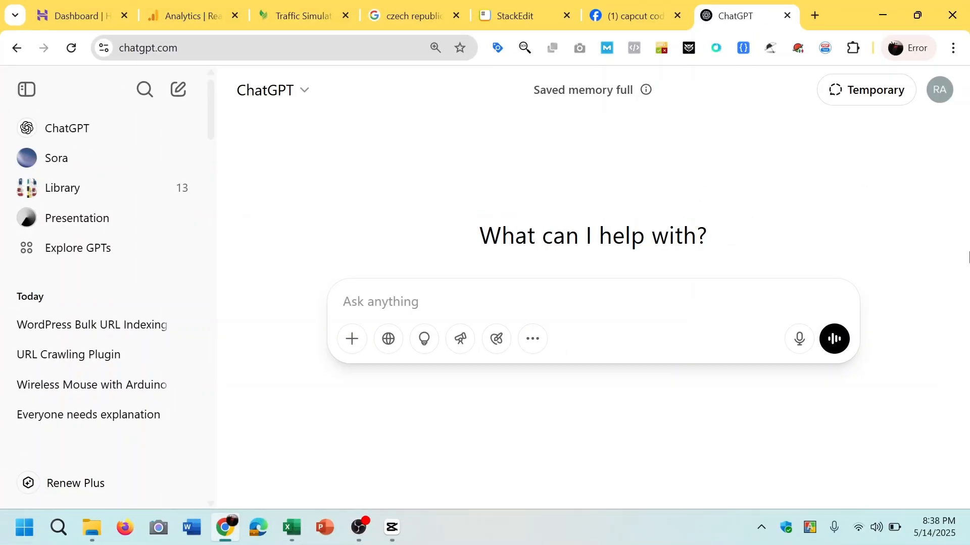
{"action": "type", "text": "provide a wordpress plugin for"}
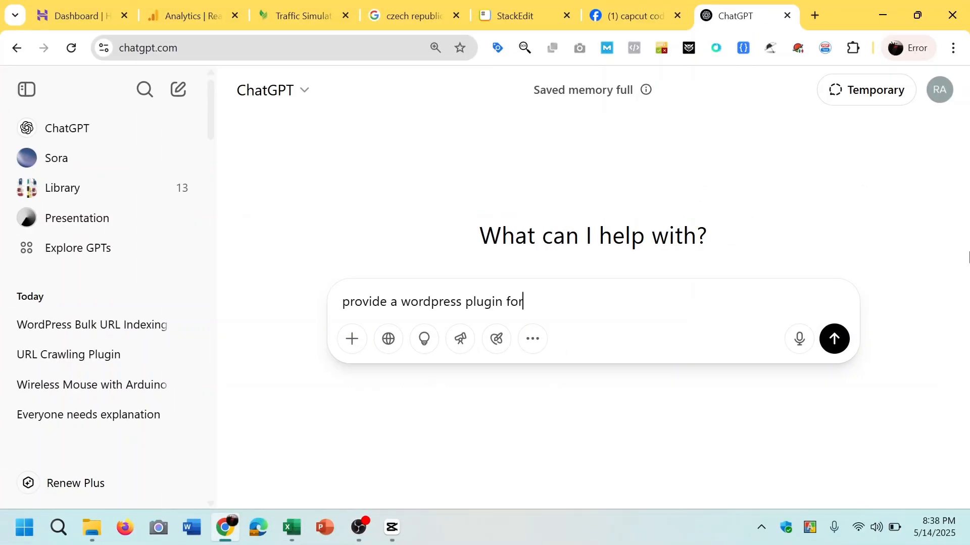
{"action": "type", "text": "bulk url index on google."}
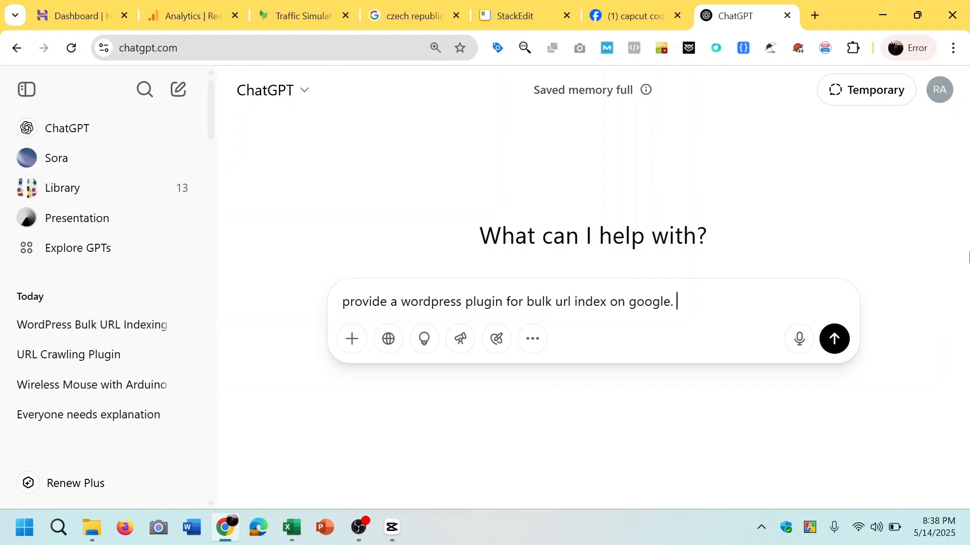
{"action": "type", "text": "provide in details plugin code step by step so that"}
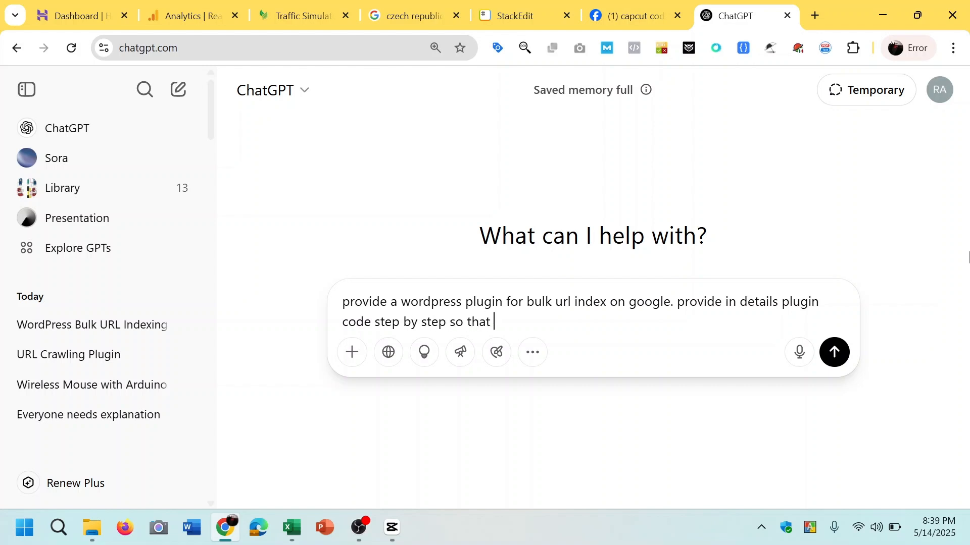
{"action": "type", "text": "i can implements accordingly. also provide a url submit box and a submit button as well the url"}
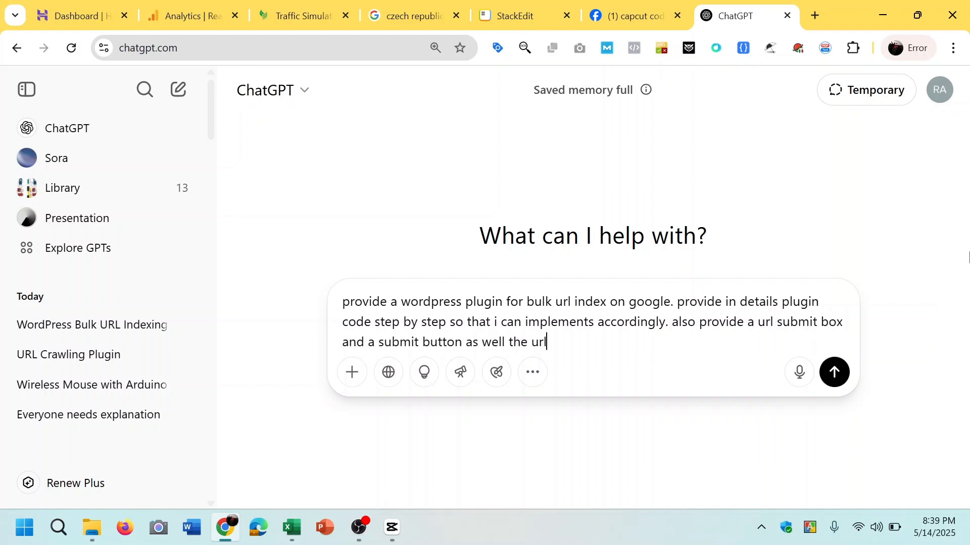
{"action": "type", "text": "result"}
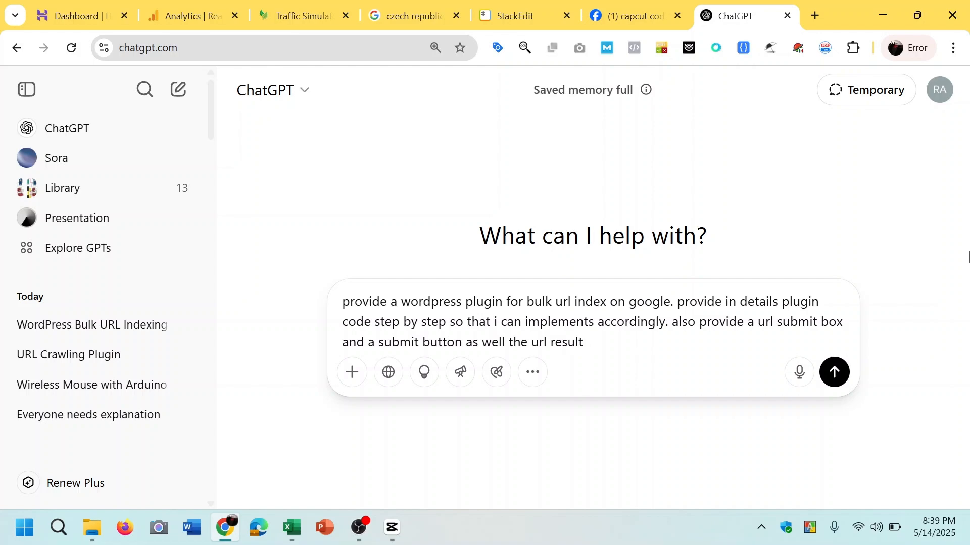
{"action": "left_click", "coordinate": [834, 372]}
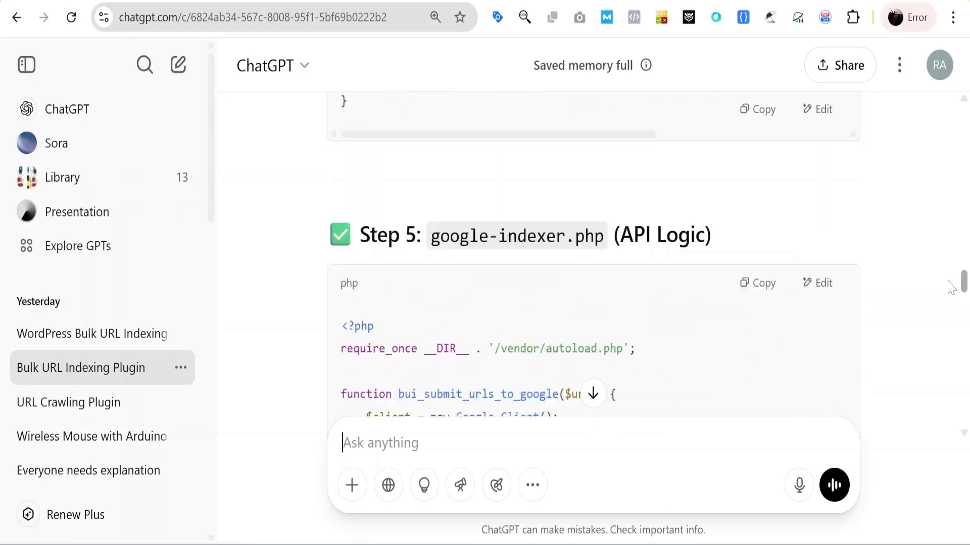
{"action": "scroll", "scroll_direction": "down", "scroll_amount": 3}
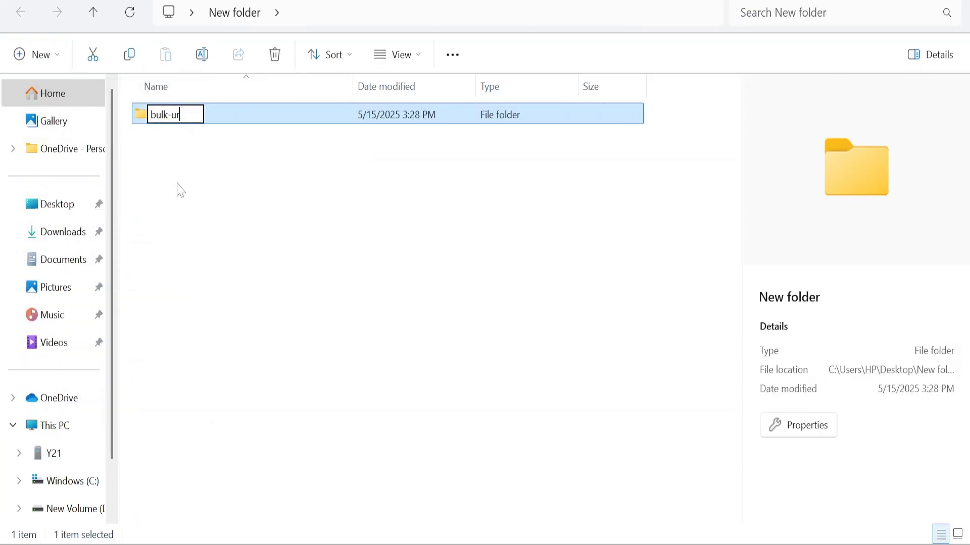
Build bulk-url-indexer with instant-google-indexer.php and lib/jwt/JWT.php, then compress it to ZIP
{"action": "key", "text": "enter"}
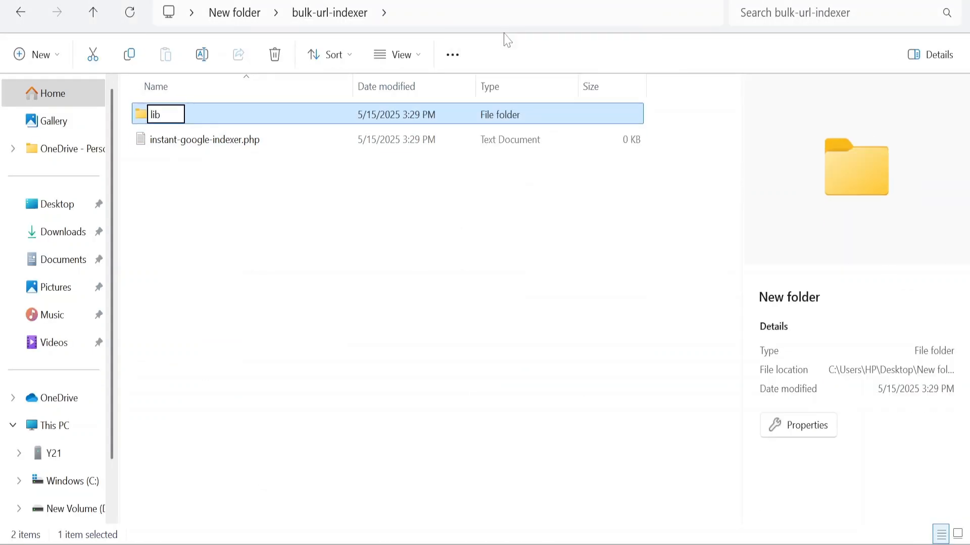
{"action": "right_click", "coordinate": [240, 265]}
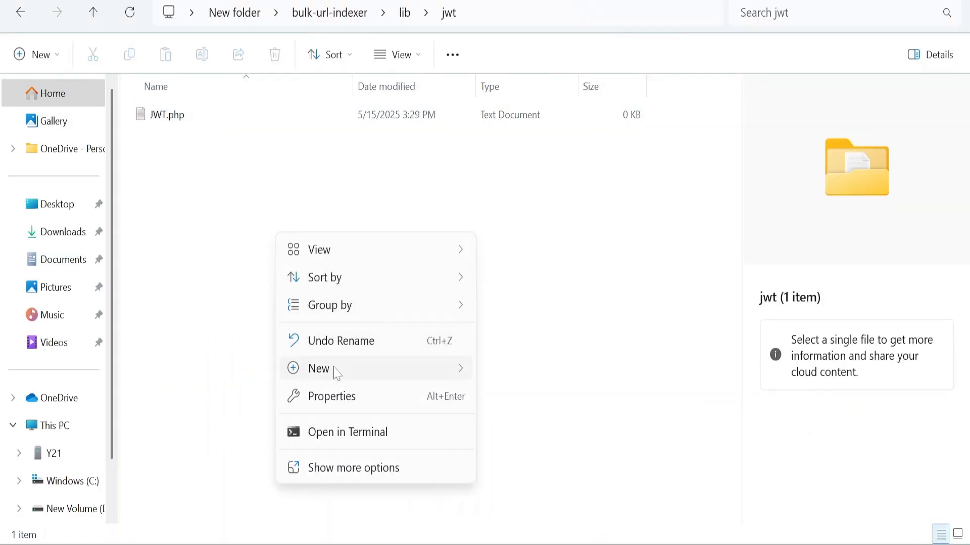
{"action": "left_click", "coordinate": [93, 12]}
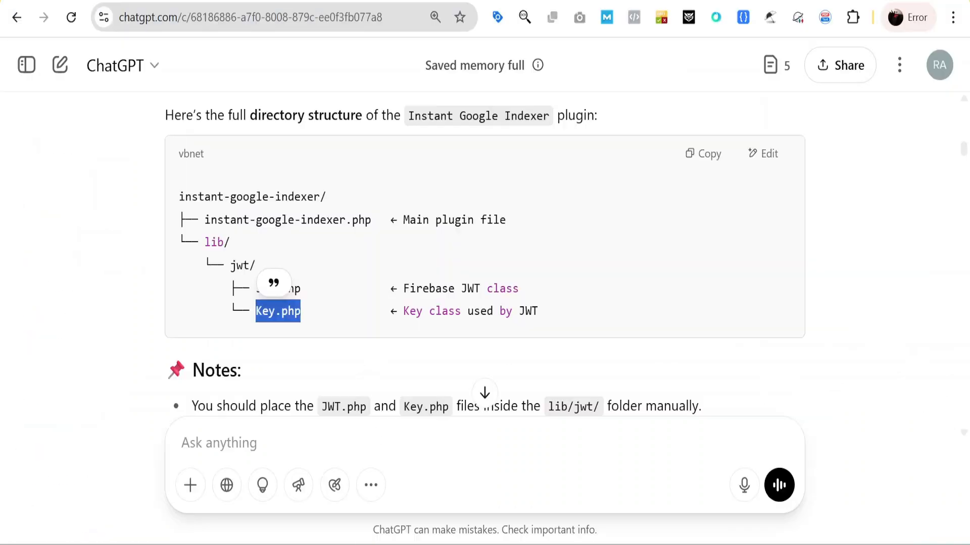
{"action": "scroll", "scroll_direction": "down", "scroll_amount": 3}
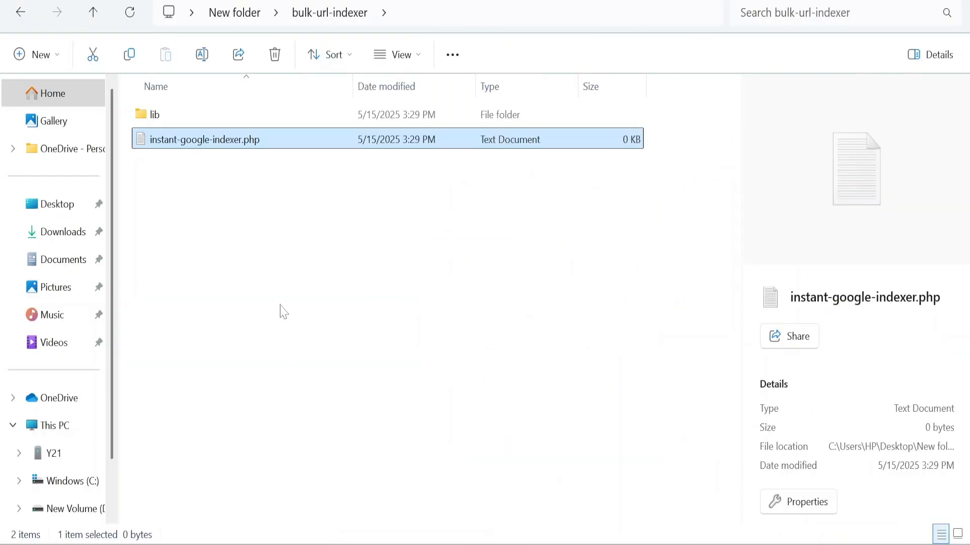
{"action": "left_click", "coordinate": [193, 44]}
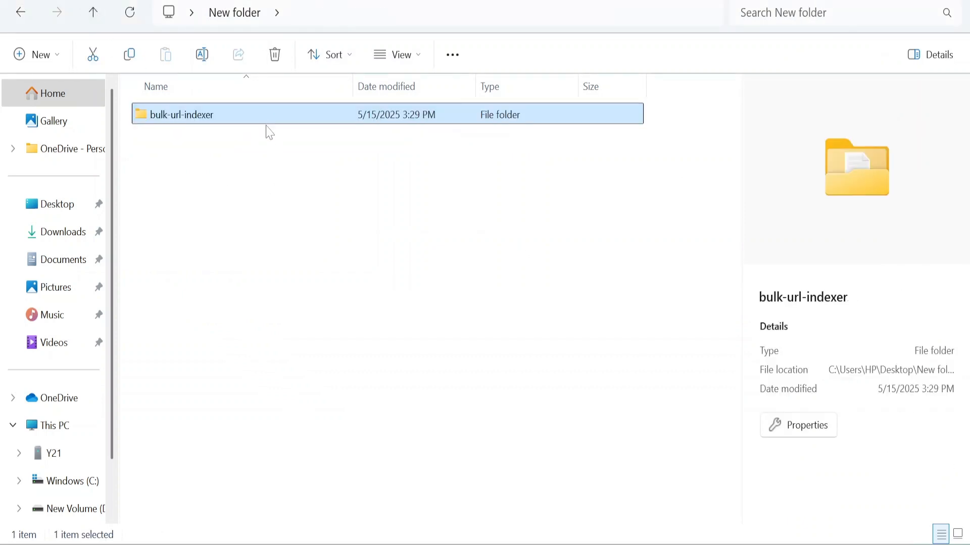
{"action": "mouse_move", "coordinate": [559, 249]}
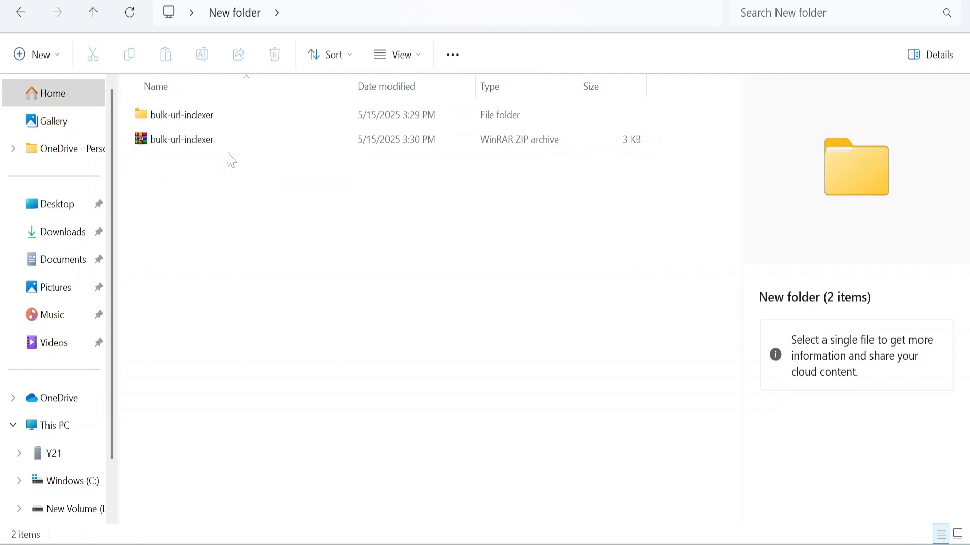
{"action": "mouse_move", "coordinate": [143, 173]}
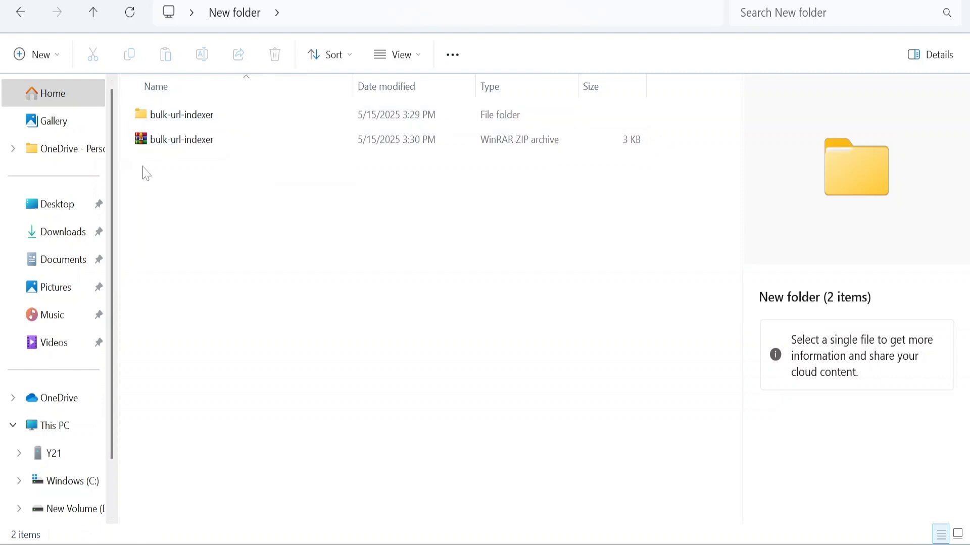
{"action": "left_click", "coordinate": [182, 139]}
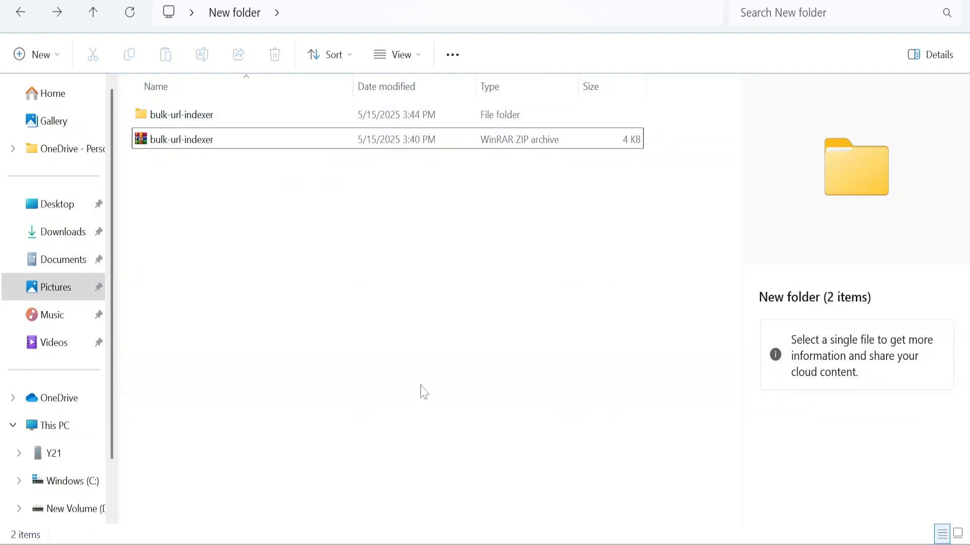
{"action": "mouse_move", "coordinate": [489, 266]}
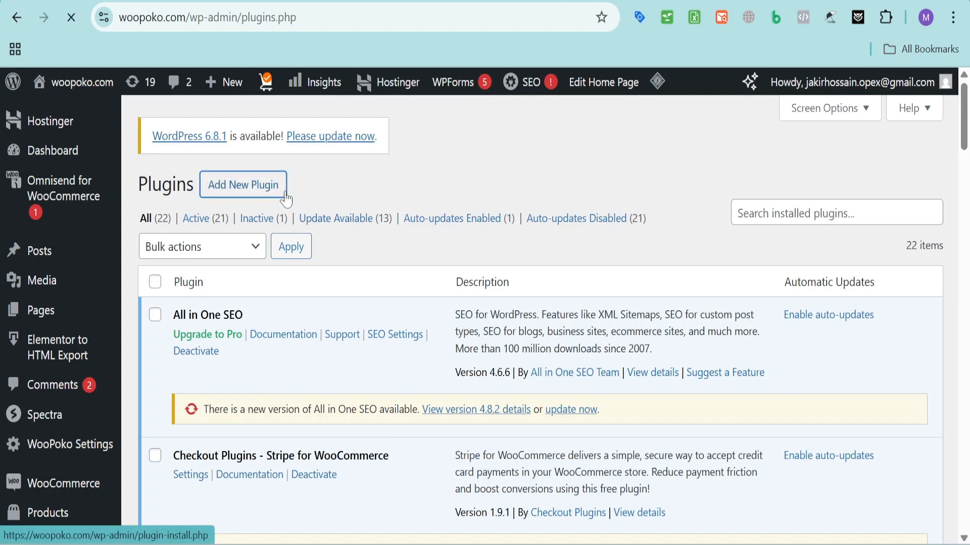
Upload bulk-url-indexer.zip as a new plugin, install it and activate it
{"action": "left_click", "coordinate": [243, 185]}
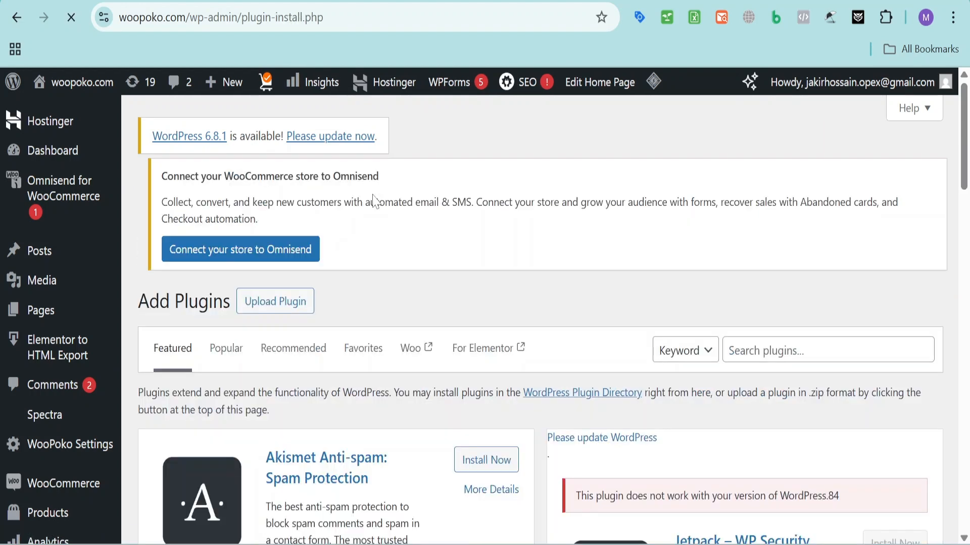
{"action": "left_click", "coordinate": [275, 301]}
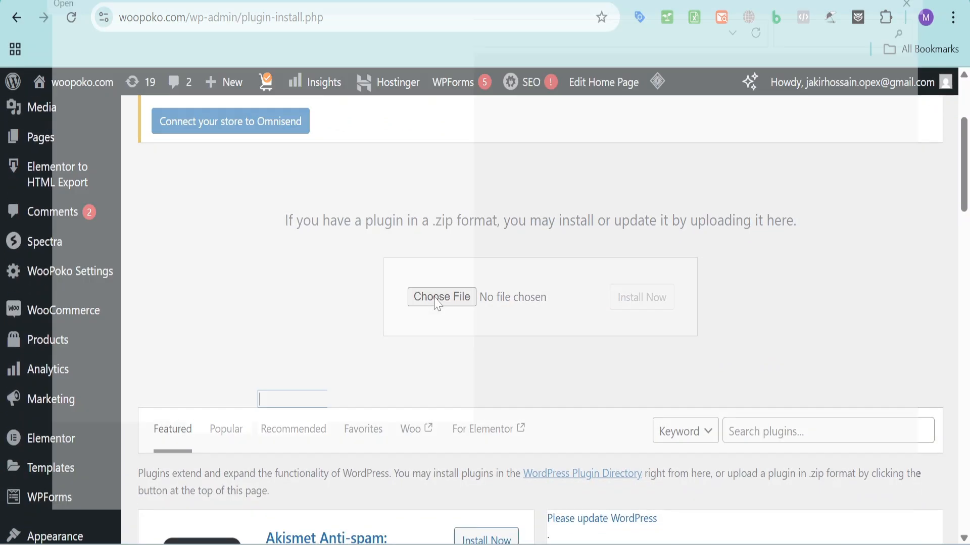
{"action": "left_click", "coordinate": [441, 297]}
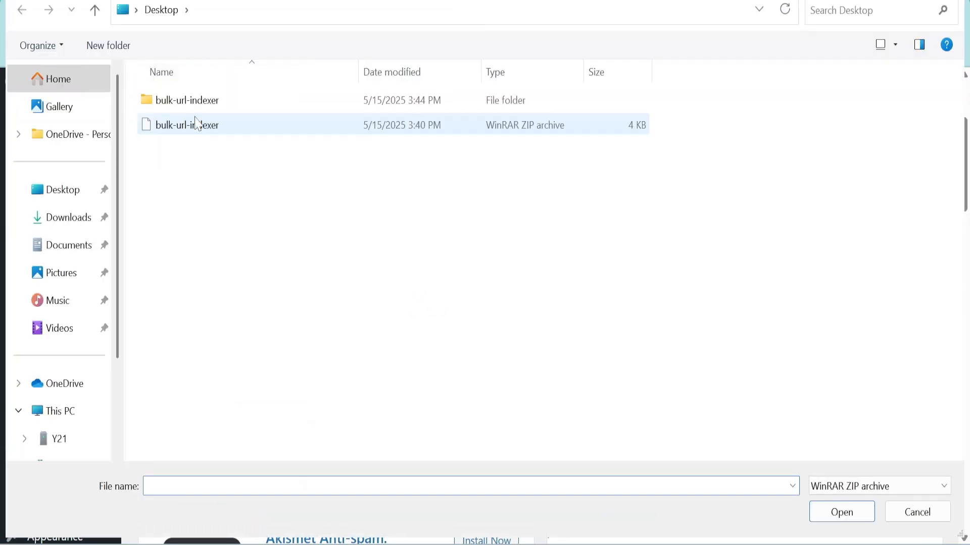
{"action": "left_click", "coordinate": [840, 512]}
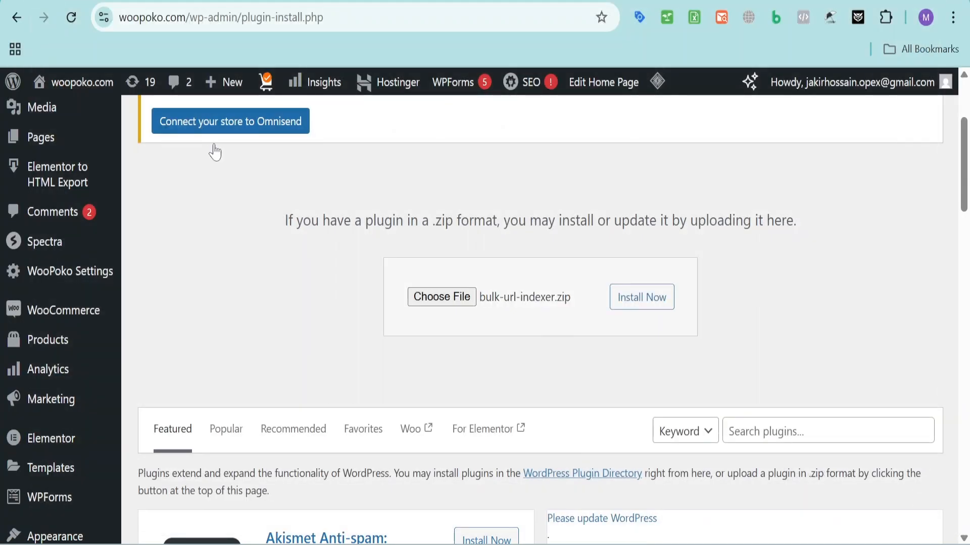
{"action": "left_click", "coordinate": [641, 297]}
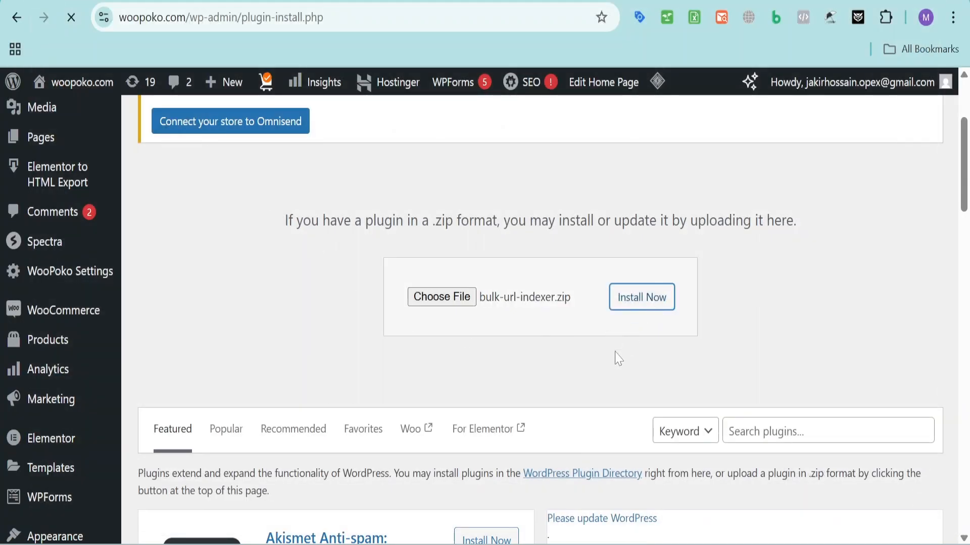
{"action": "left_click", "coordinate": [641, 297]}
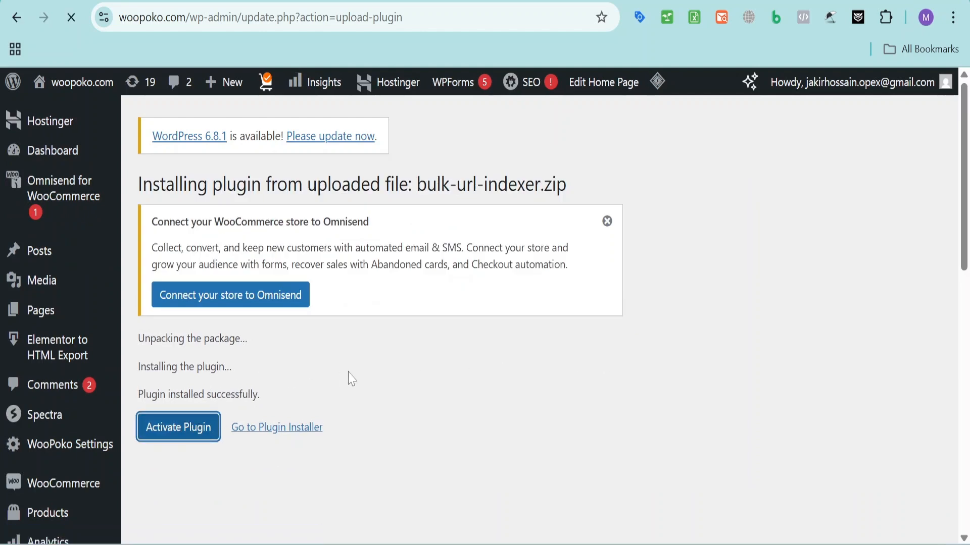
{"action": "left_click", "coordinate": [177, 427]}
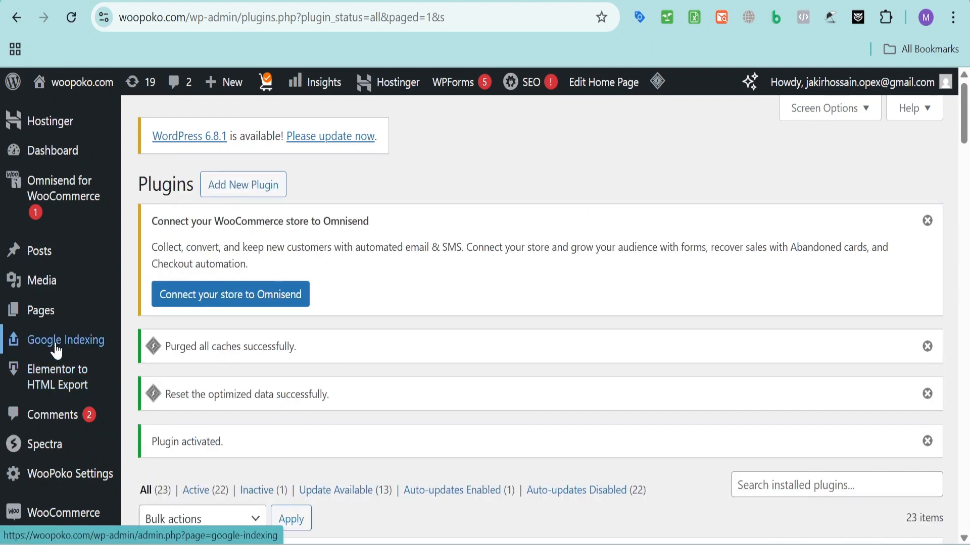
{"action": "mouse_move", "coordinate": [71, 344]}
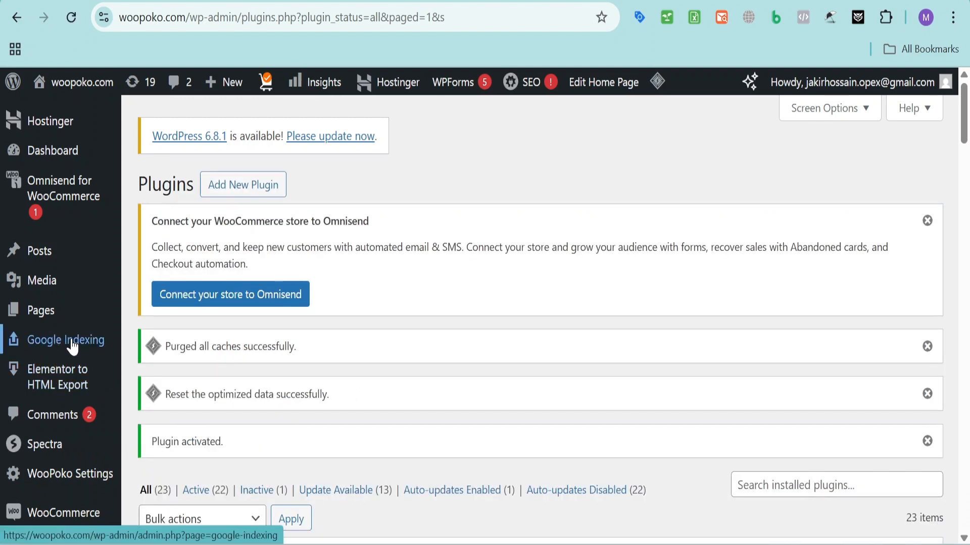
Try submitting an empty URL list on Google Indexing Submitter, then enter console.cloud.google.com
{"action": "left_click", "coordinate": [68, 340]}
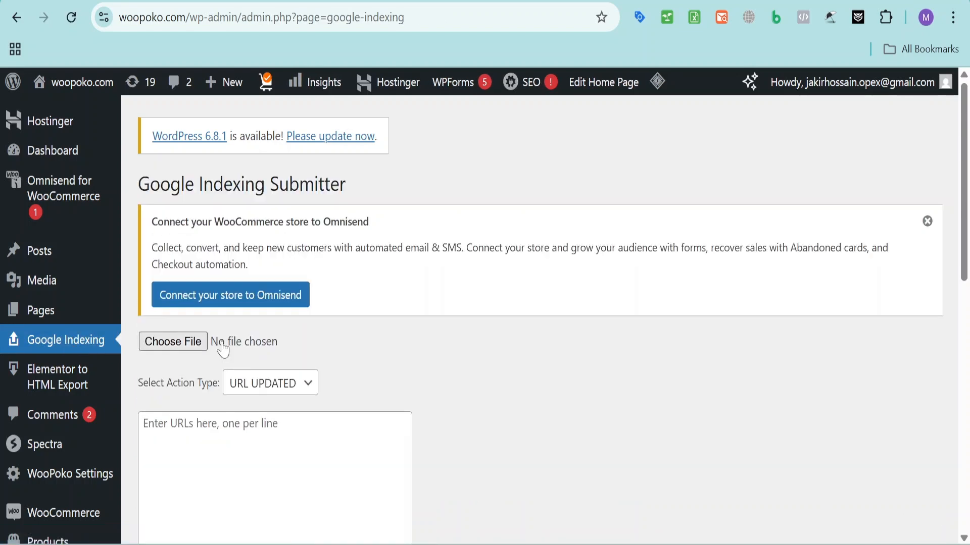
{"action": "scroll", "scroll_direction": "down", "scroll_amount": 3}
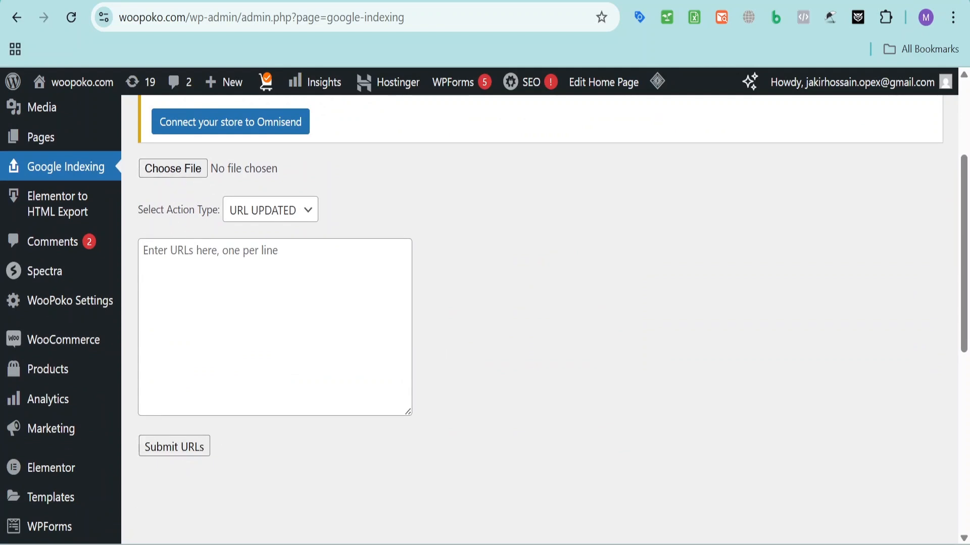
{"action": "left_click", "coordinate": [174, 446]}
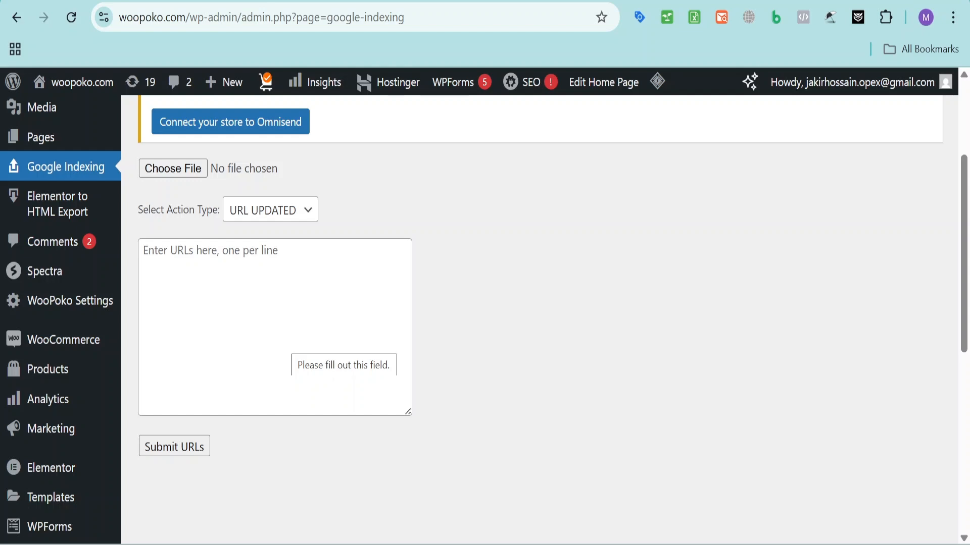
{"action": "type", "text": "https://console.cloud.google.com/"}
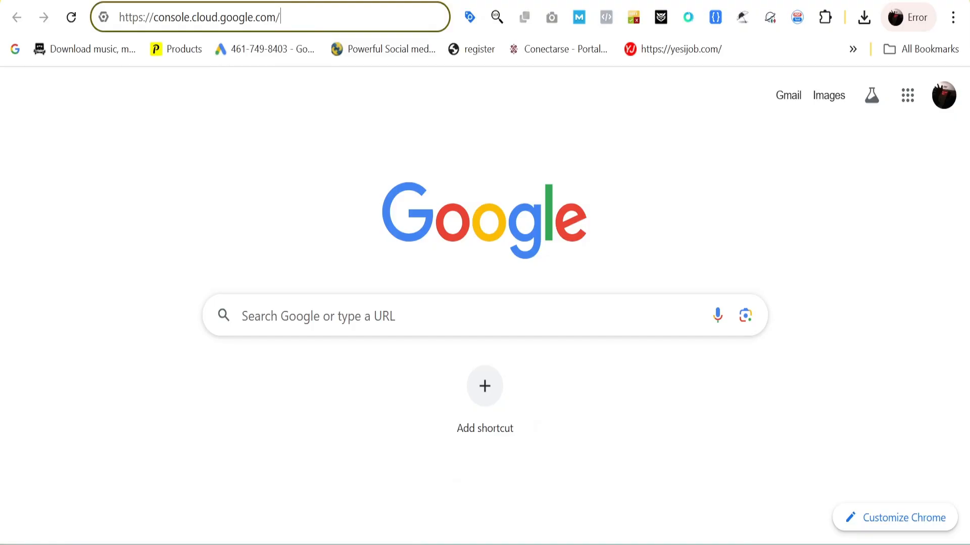
Load Google Cloud Console and search the APIs & Services Library for 'indexing'
{"action": "key", "text": "Enter"}
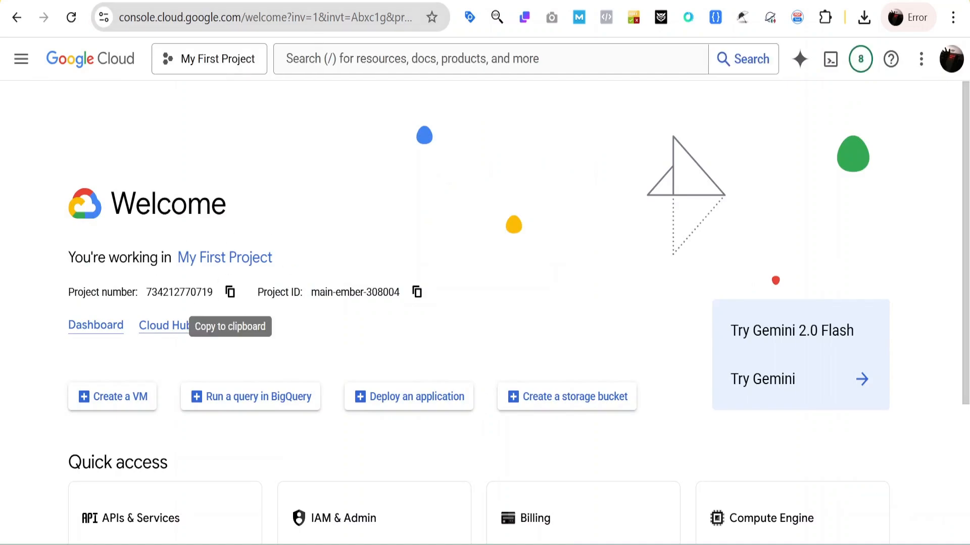
{"action": "scroll", "scroll_direction": "down", "scroll_amount": 3}
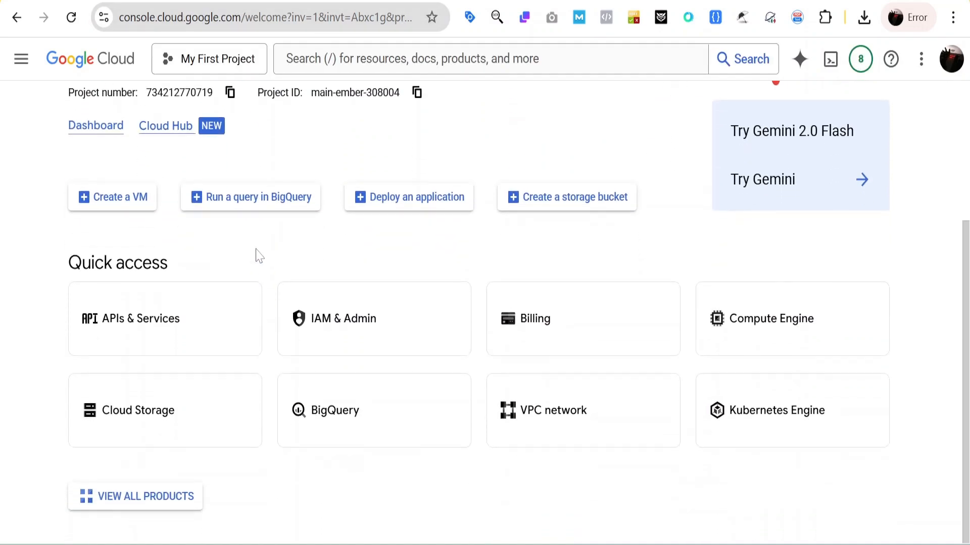
{"action": "left_click", "coordinate": [164, 319]}
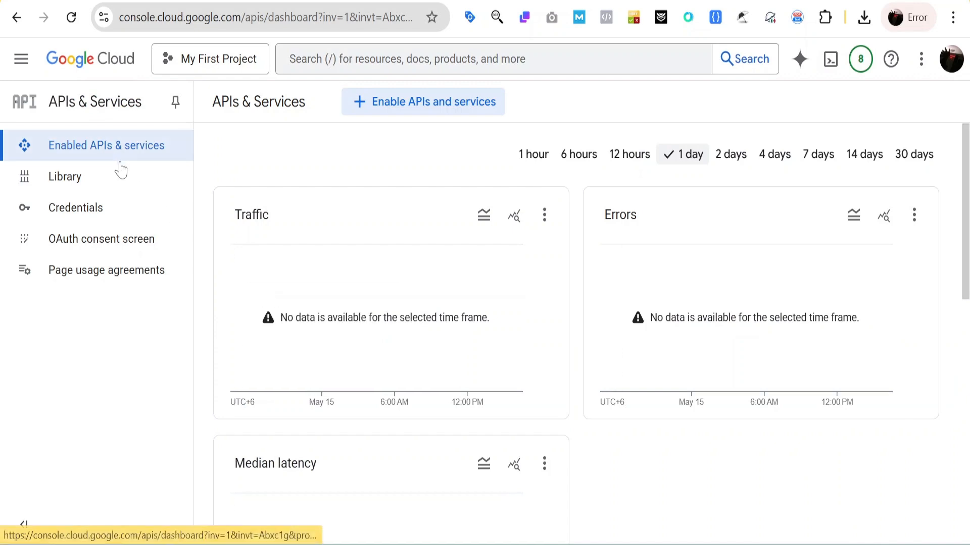
{"action": "left_click", "coordinate": [64, 176]}
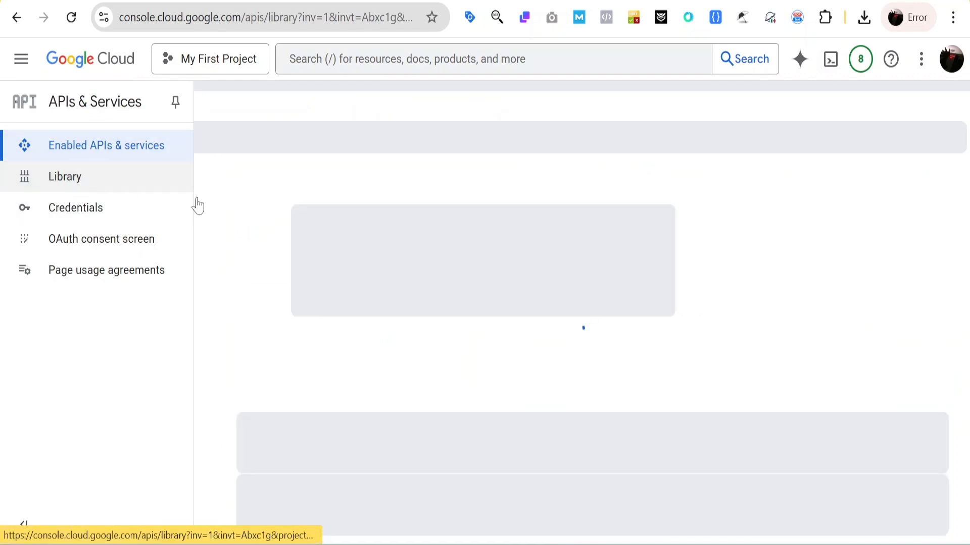
{"action": "left_click", "coordinate": [64, 176]}
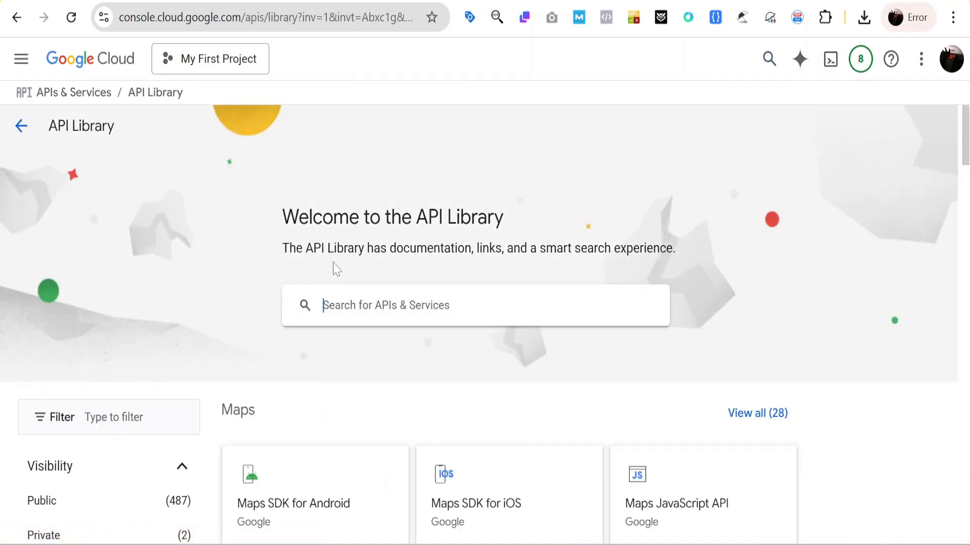
{"action": "type", "text": "indexing api"}
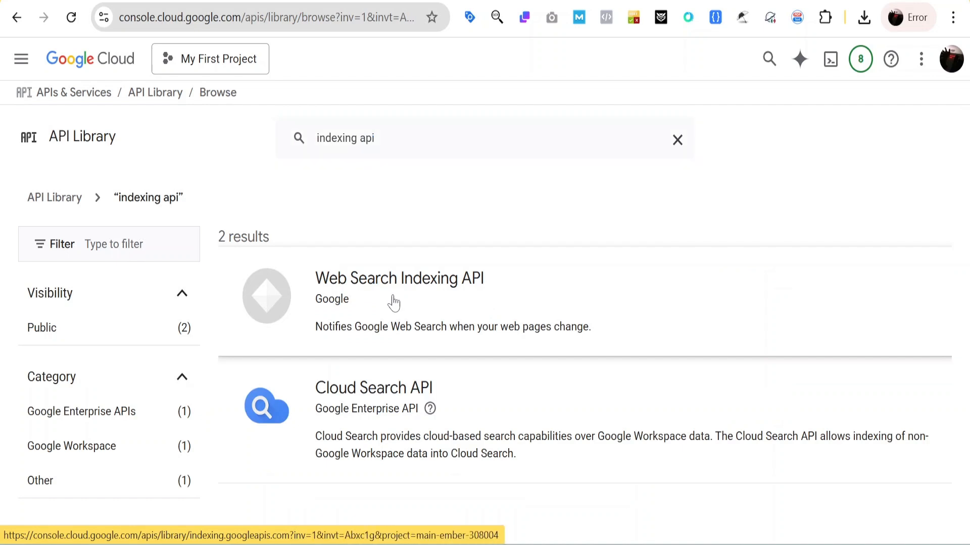
Open the Web Search Indexing API result and enable it
{"action": "left_click", "coordinate": [399, 278]}
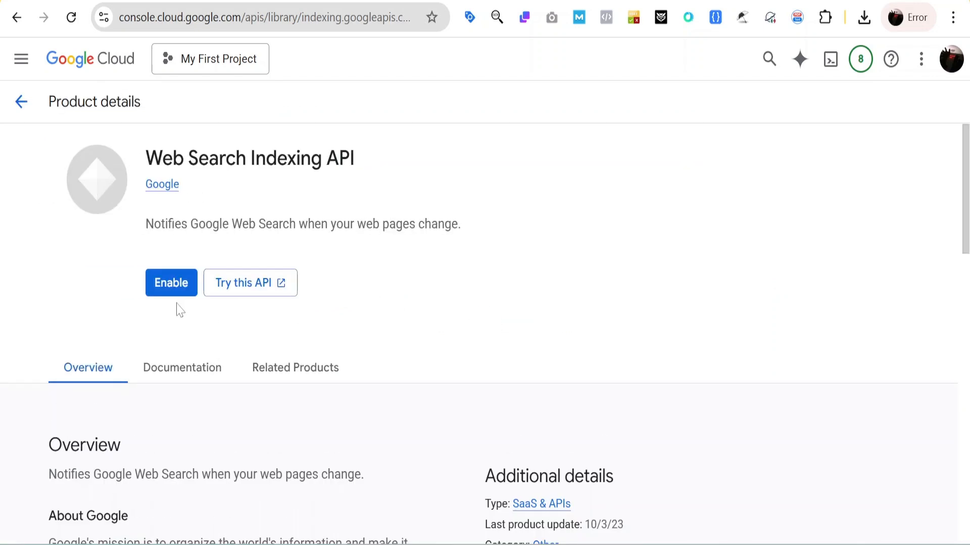
{"action": "left_click", "coordinate": [171, 283]}
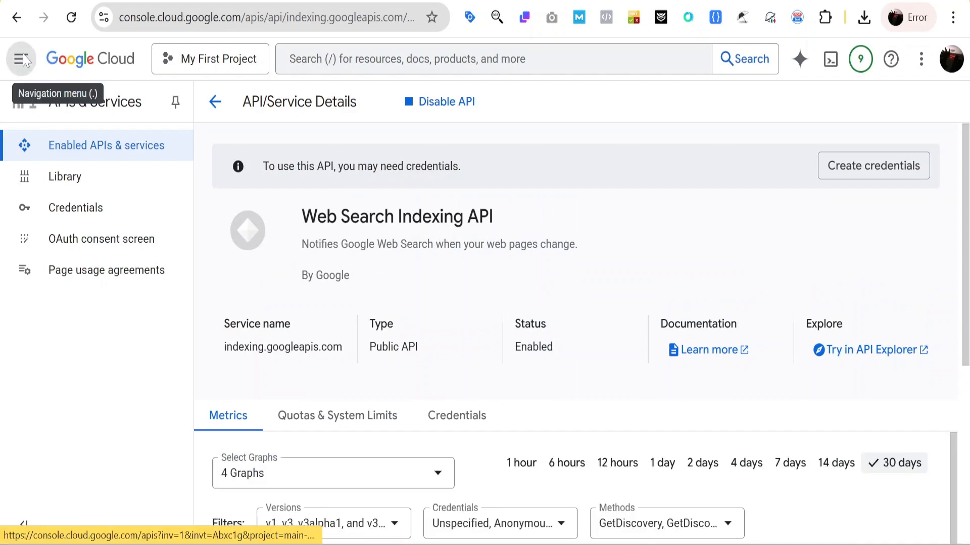
Go to IAM & Admin > Service Accounts from the Navigation menu
{"action": "left_click", "coordinate": [24, 58]}
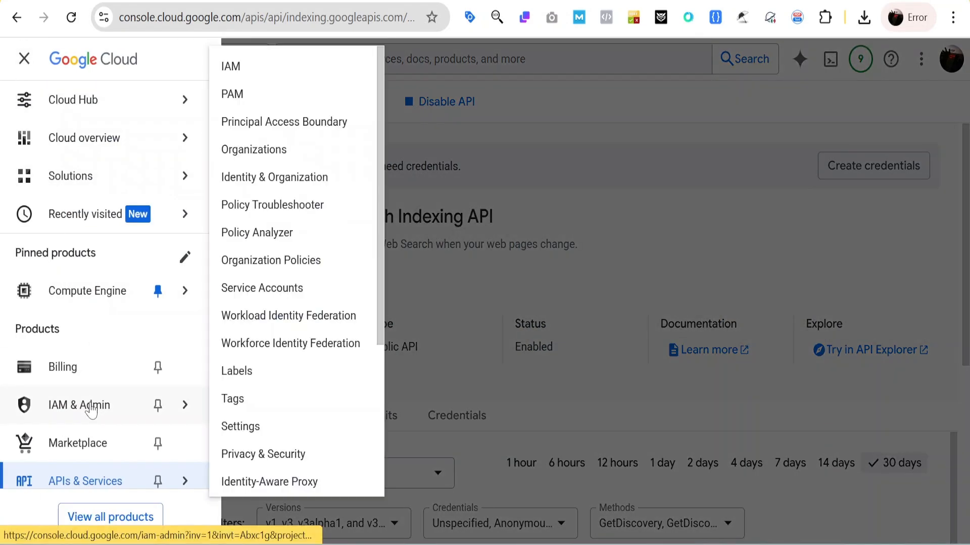
{"action": "mouse_move", "coordinate": [290, 343]}
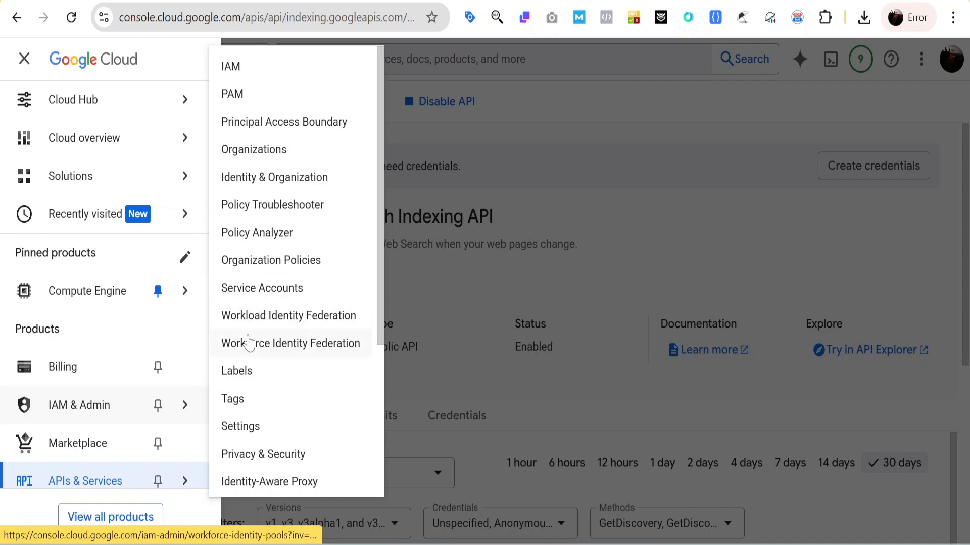
{"action": "left_click", "coordinate": [261, 288]}
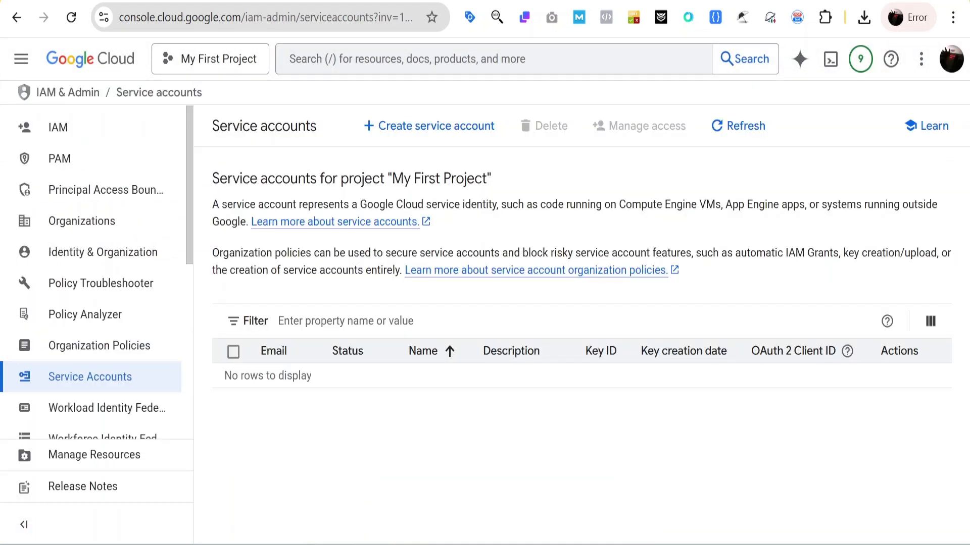
Create a service account named 'fastindex' and continue to the access step
{"action": "left_click", "coordinate": [428, 125]}
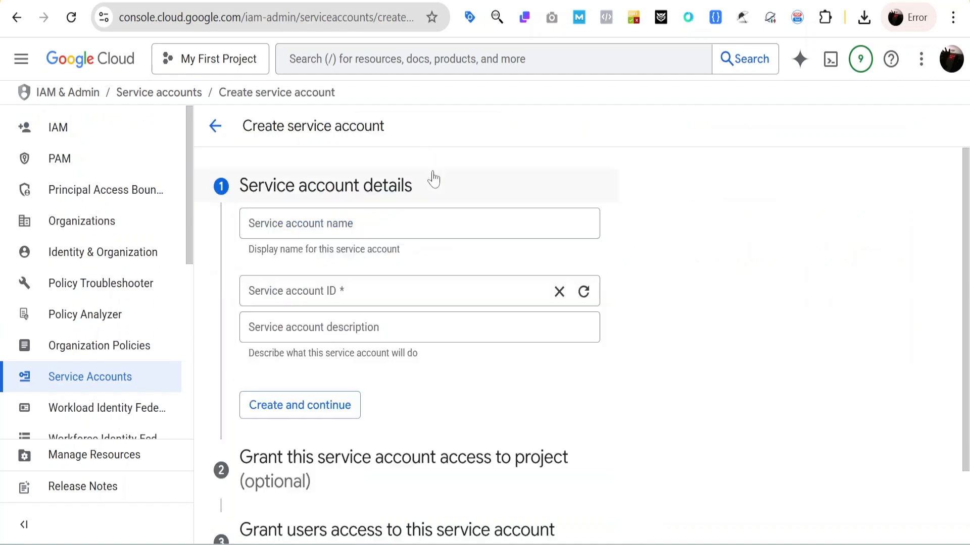
{"action": "left_click", "coordinate": [418, 223]}
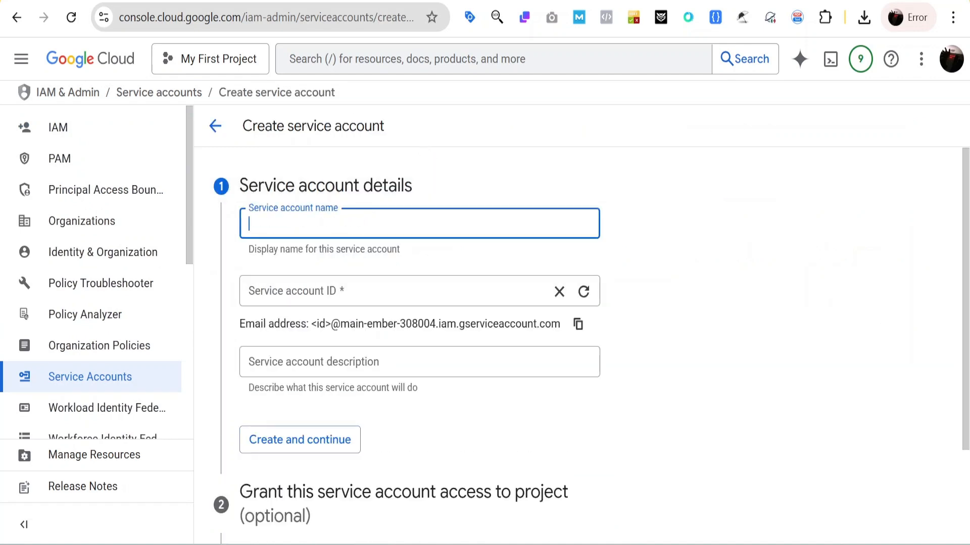
{"action": "type", "text": "fastindex"}
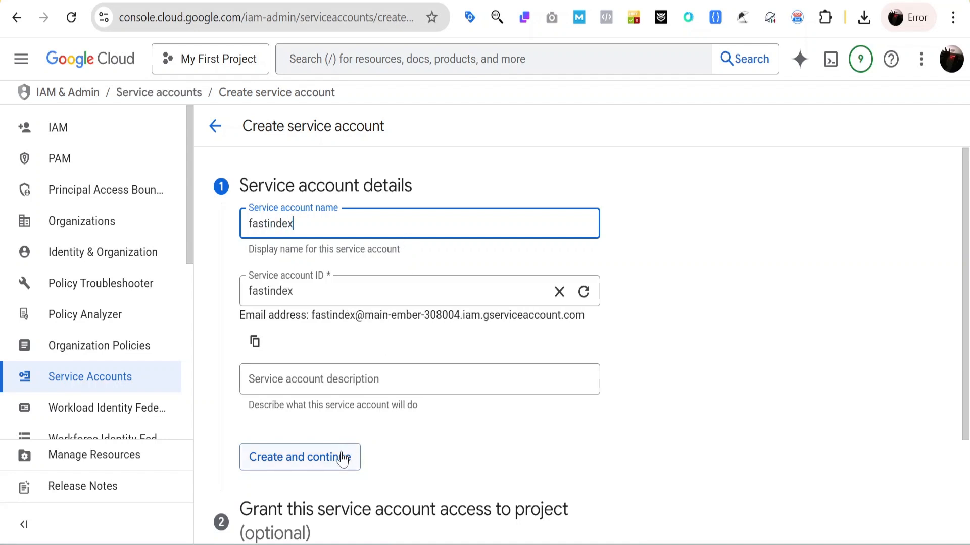
{"action": "left_click", "coordinate": [300, 457]}
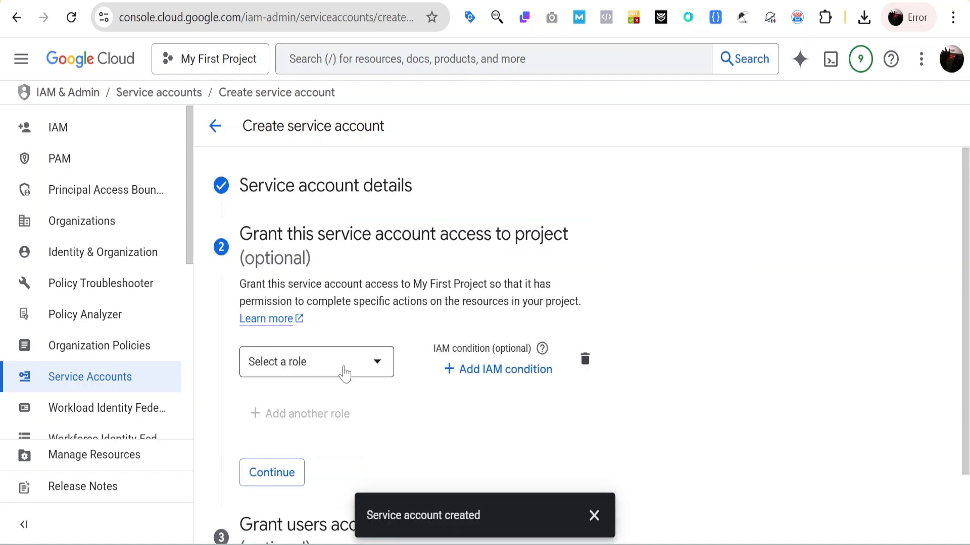
Grant fastindex the Owner role on My First Project and finish with Done
{"action": "left_click", "coordinate": [316, 362]}
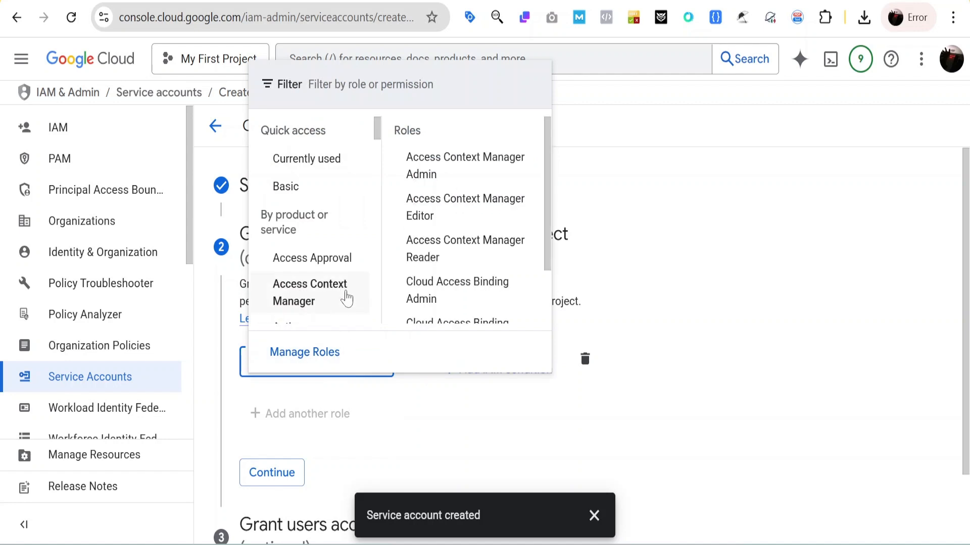
{"action": "scroll", "scroll_direction": "down", "scroll_amount": 3}
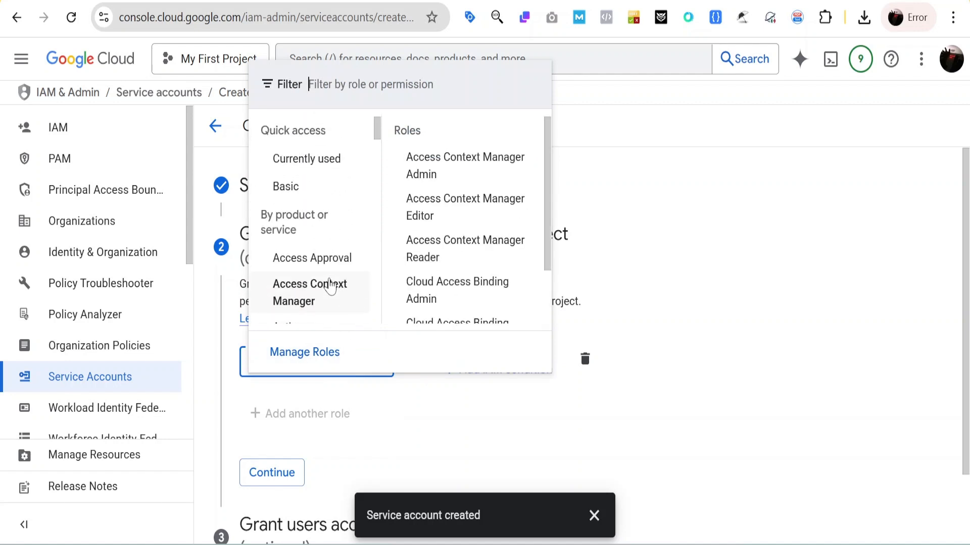
{"action": "type", "text": "own"}
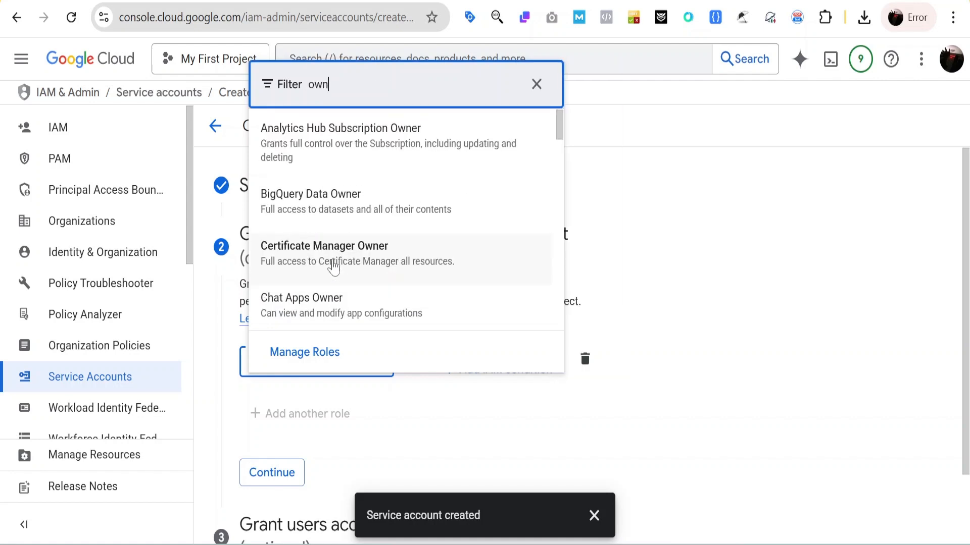
{"action": "scroll", "scroll_direction": "down", "scroll_amount": 3}
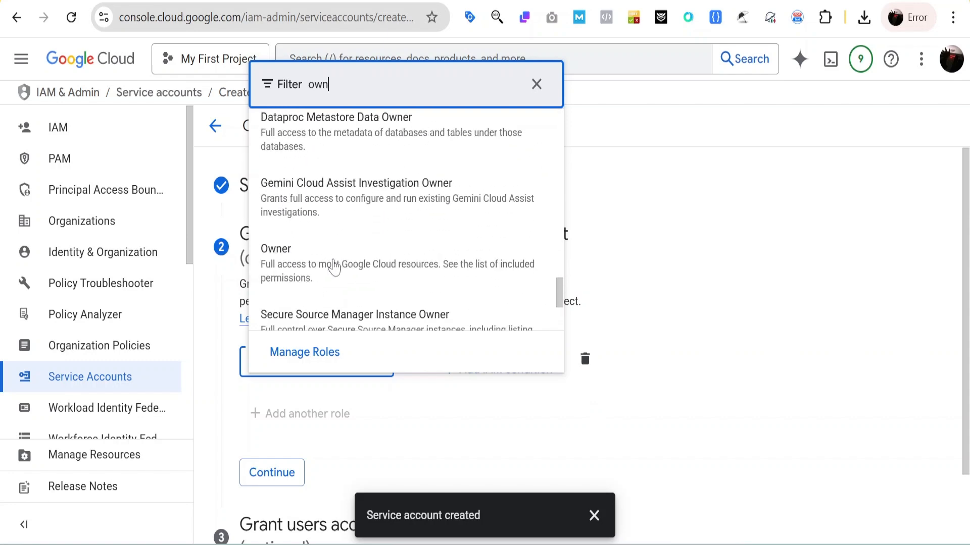
{"action": "scroll", "scroll_direction": "down", "scroll_amount": 3}
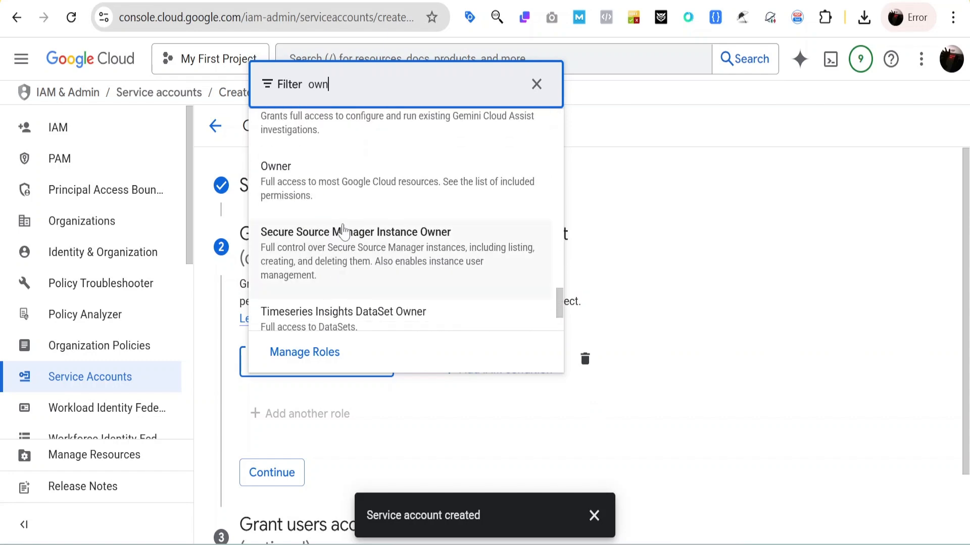
{"action": "left_click", "coordinate": [276, 166]}
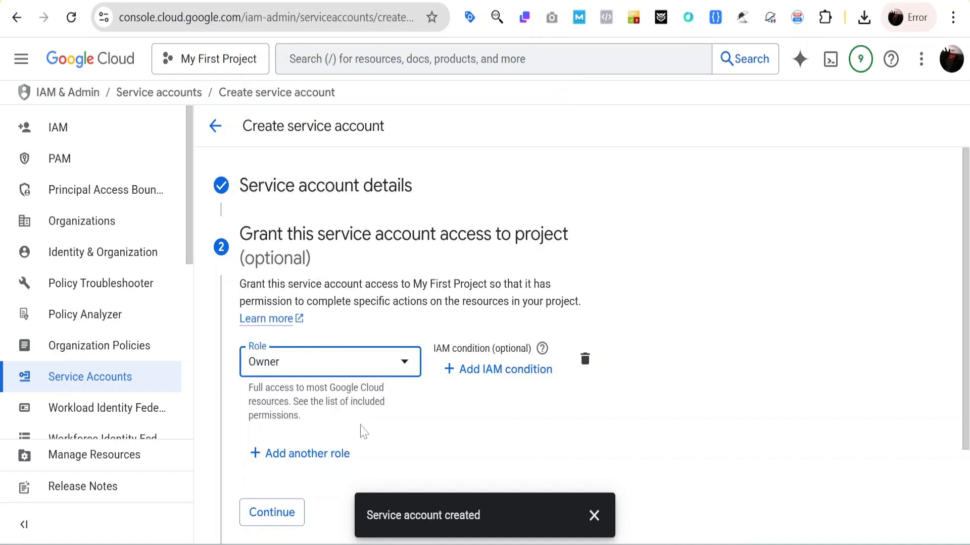
{"action": "left_click", "coordinate": [271, 512]}
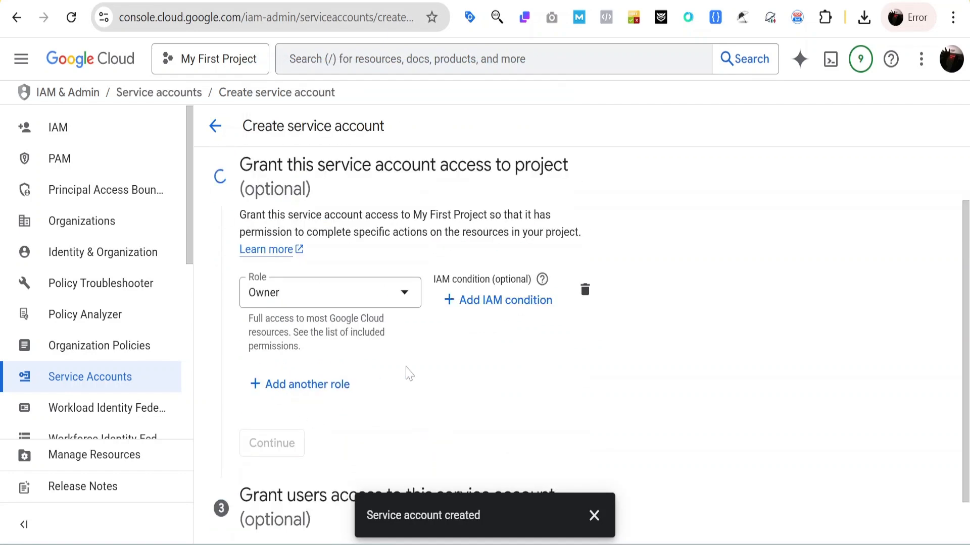
{"action": "left_click", "coordinate": [271, 444]}
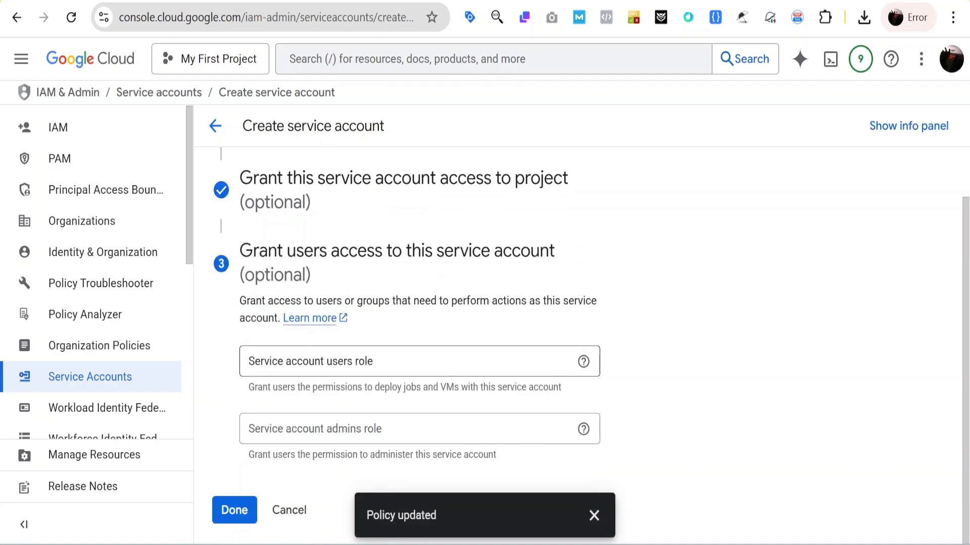
{"action": "left_click", "coordinate": [908, 127]}
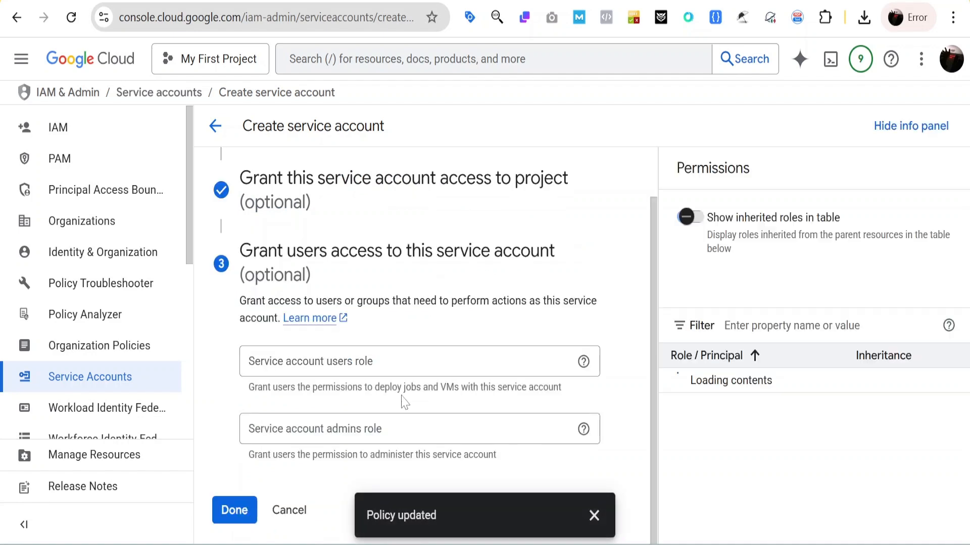
{"action": "left_click", "coordinate": [234, 510]}
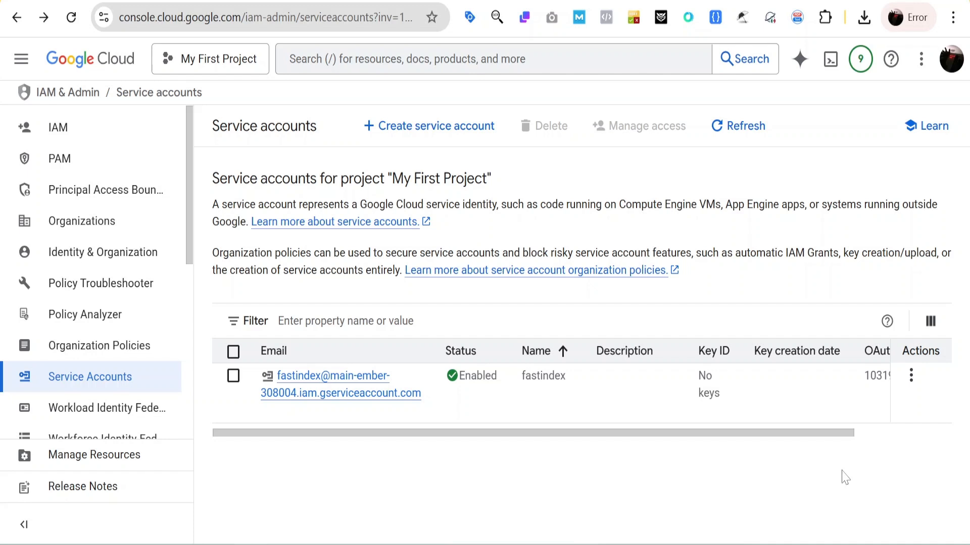
{"action": "mouse_move", "coordinate": [911, 375]}
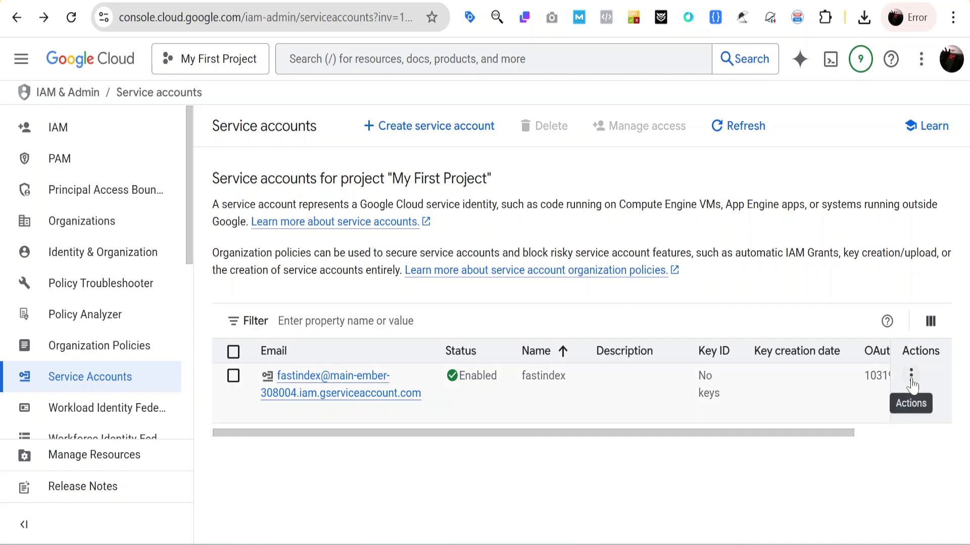
Through Manage keys, add a new JSON private key for fastindex and create it
{"action": "left_click", "coordinate": [910, 375]}
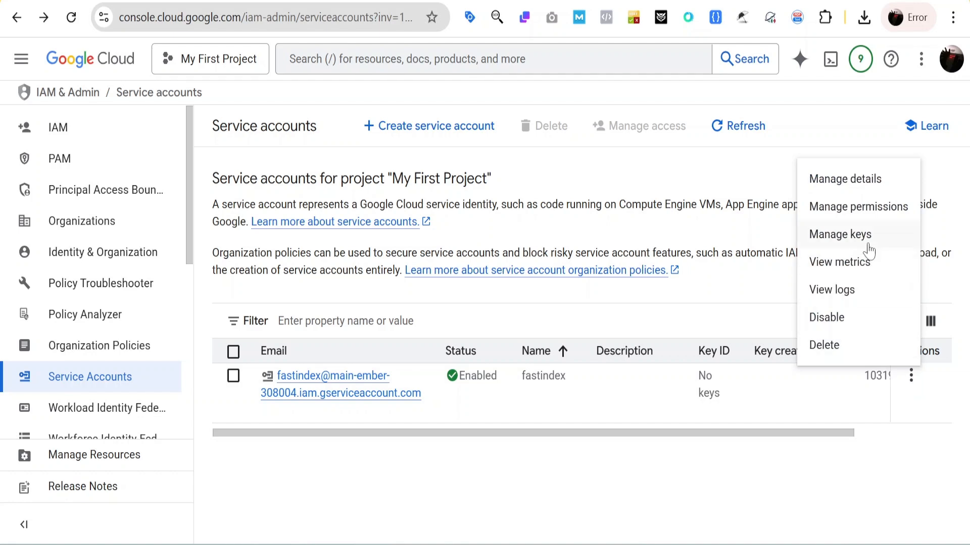
{"action": "left_click", "coordinate": [840, 234]}
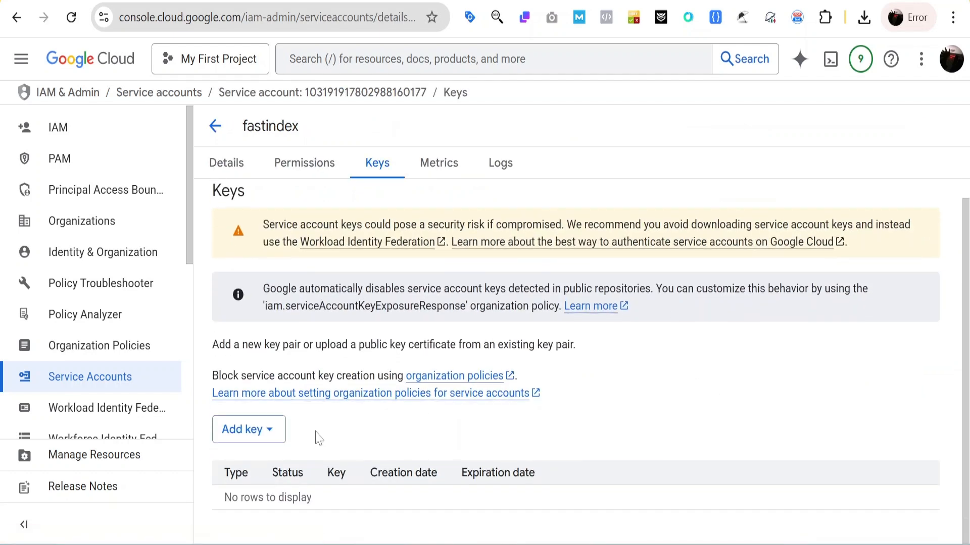
{"action": "left_click", "coordinate": [248, 429]}
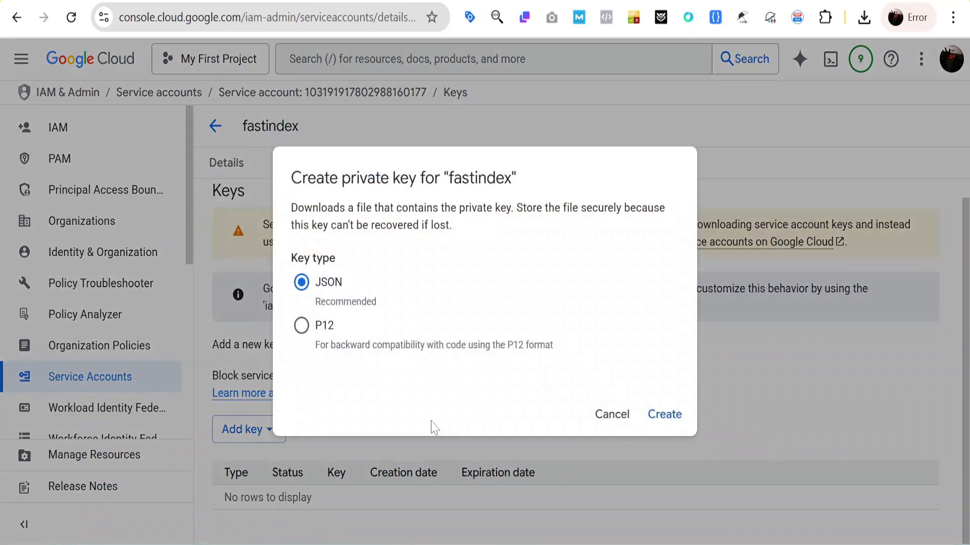
{"action": "left_click", "coordinate": [664, 415]}
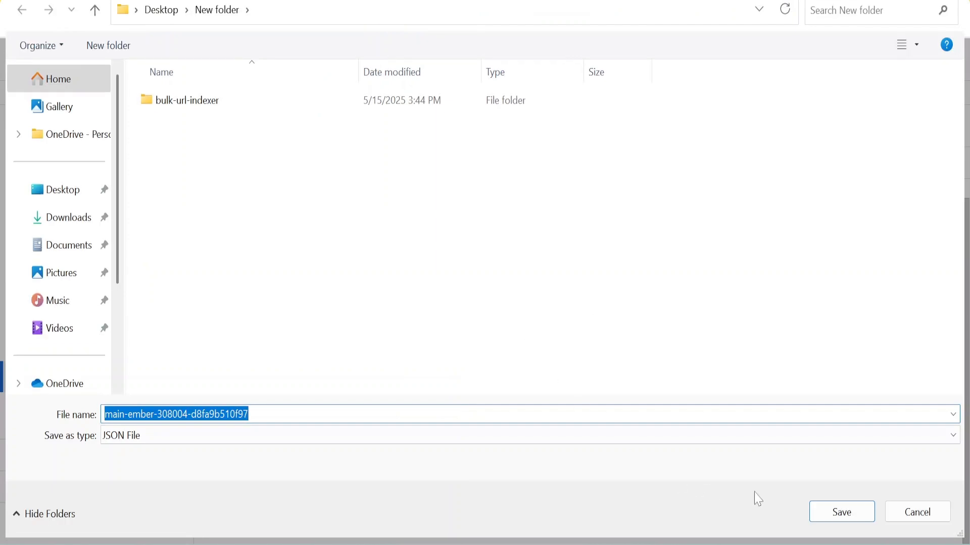
Save the JSON key into New folder and go to the mobileinfobd.com property settings
{"action": "left_click", "coordinate": [840, 511]}
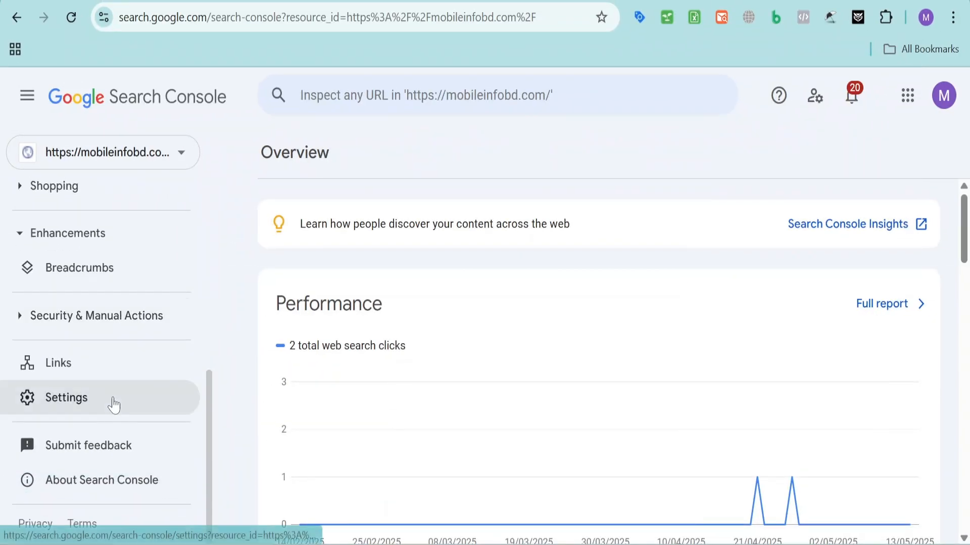
{"action": "left_click", "coordinate": [66, 398]}
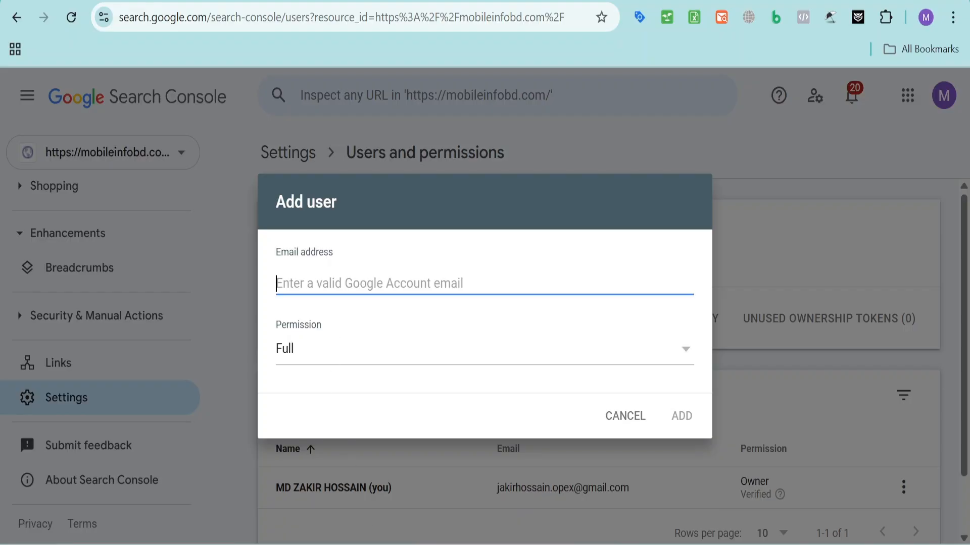
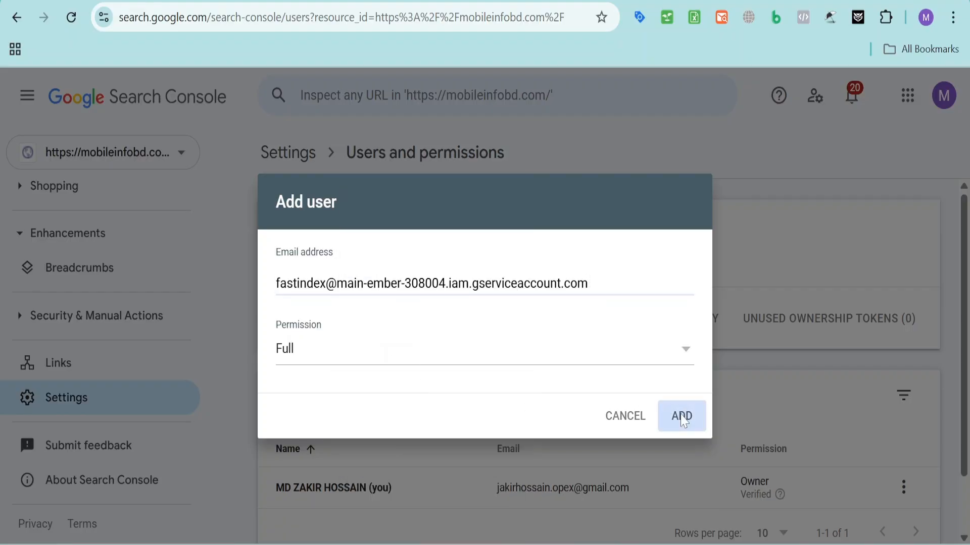
{"action": "left_click", "coordinate": [680, 416]}
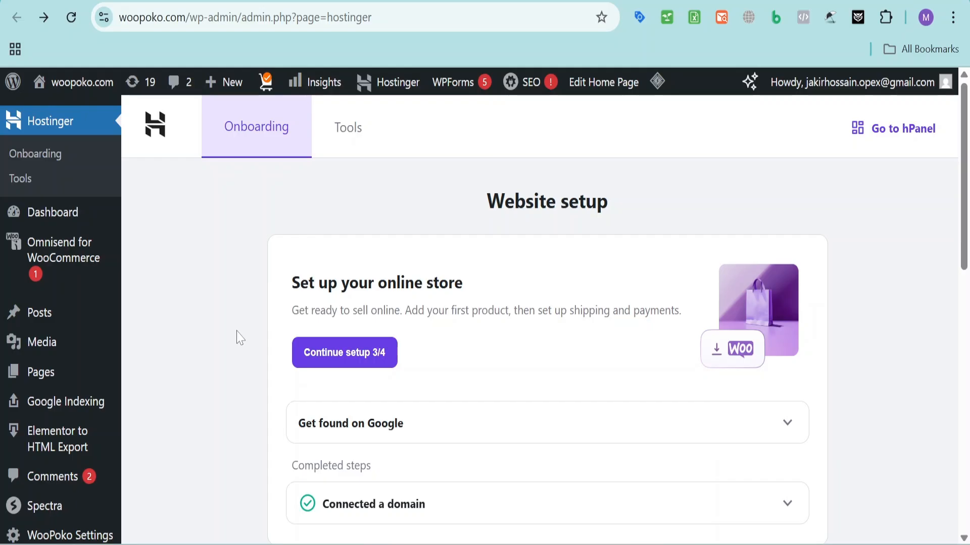
{"action": "mouse_move", "coordinate": [148, 327]}
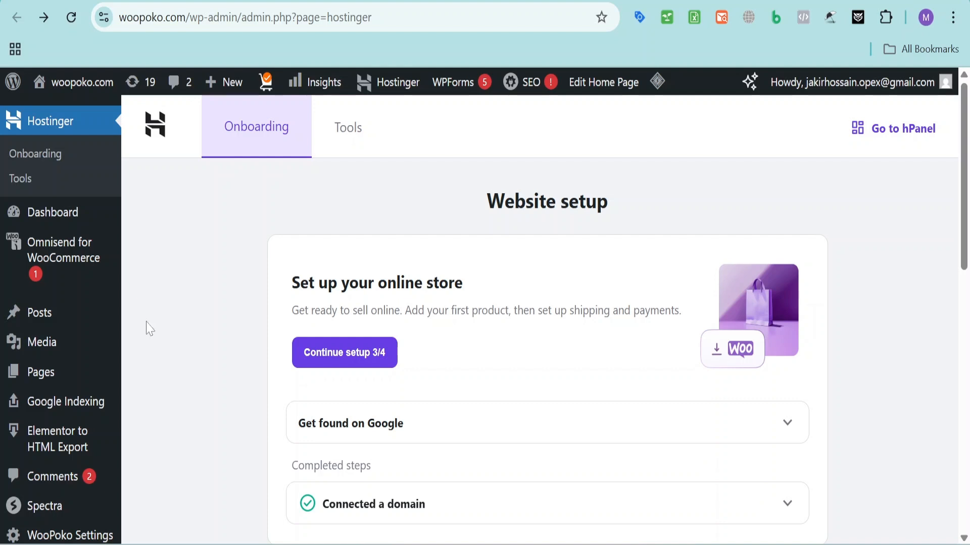
{"action": "mouse_move", "coordinate": [39, 312]}
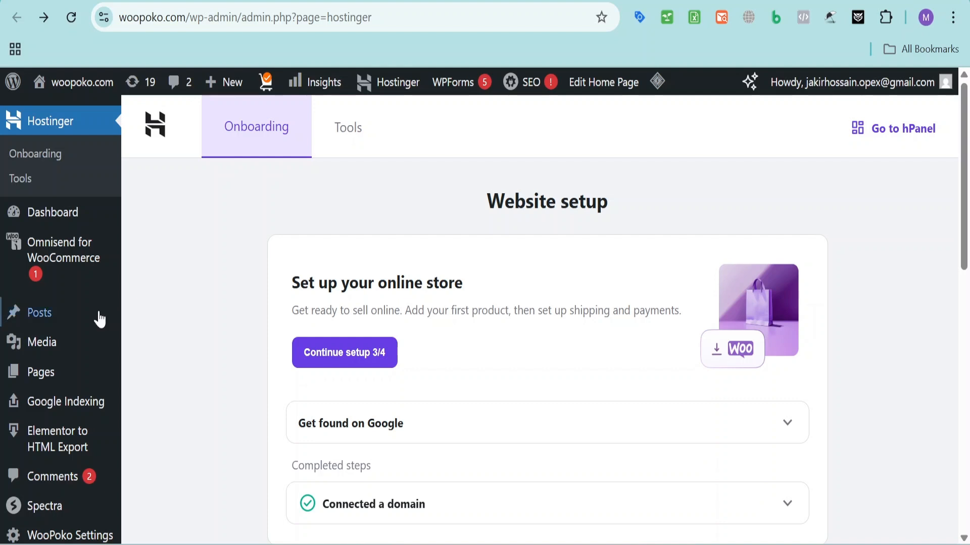
Go to Google Indexing in the WordPress admin sidebar
{"action": "left_click", "coordinate": [66, 401]}
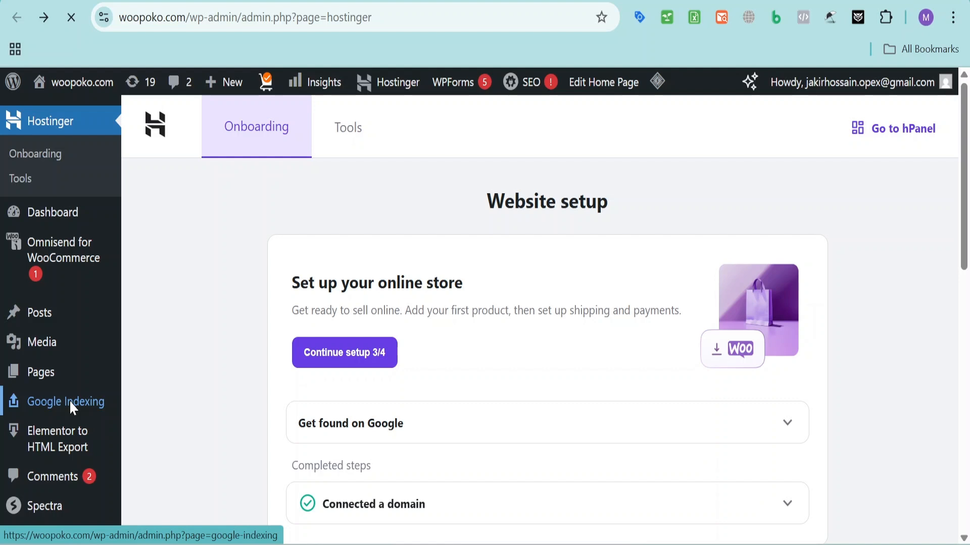
{"action": "left_click", "coordinate": [65, 401]}
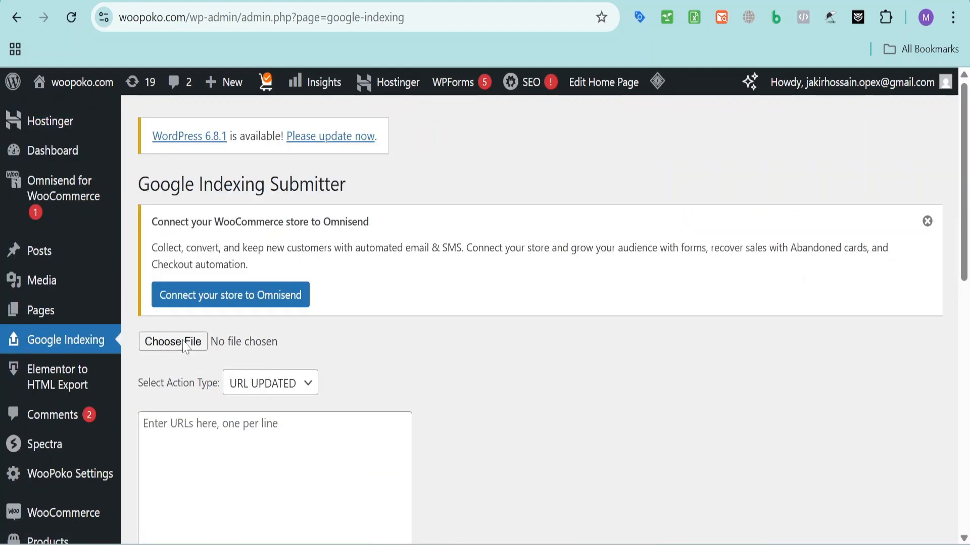
Upload the JSON key from New folder and submit the form with no URLs
{"action": "left_click", "coordinate": [173, 342]}
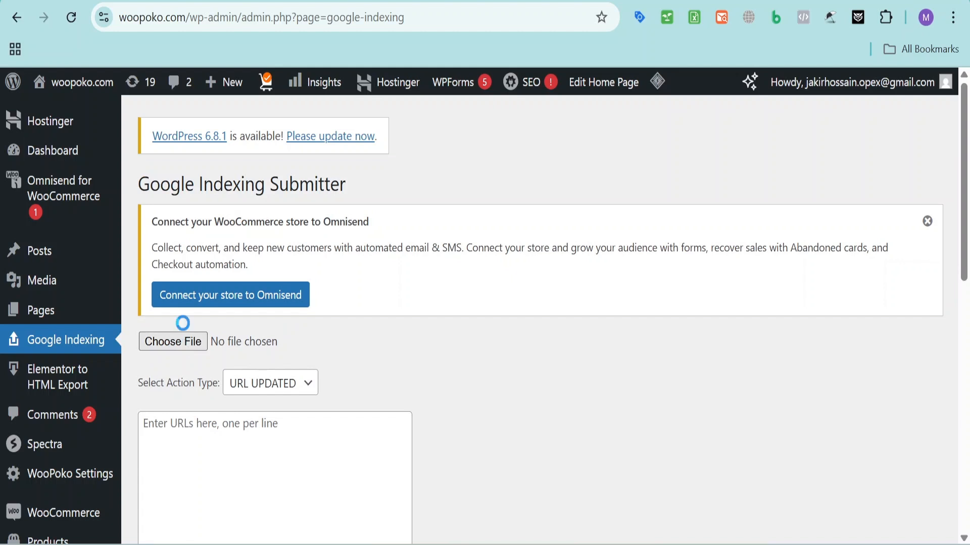
{"action": "left_click", "coordinate": [173, 341]}
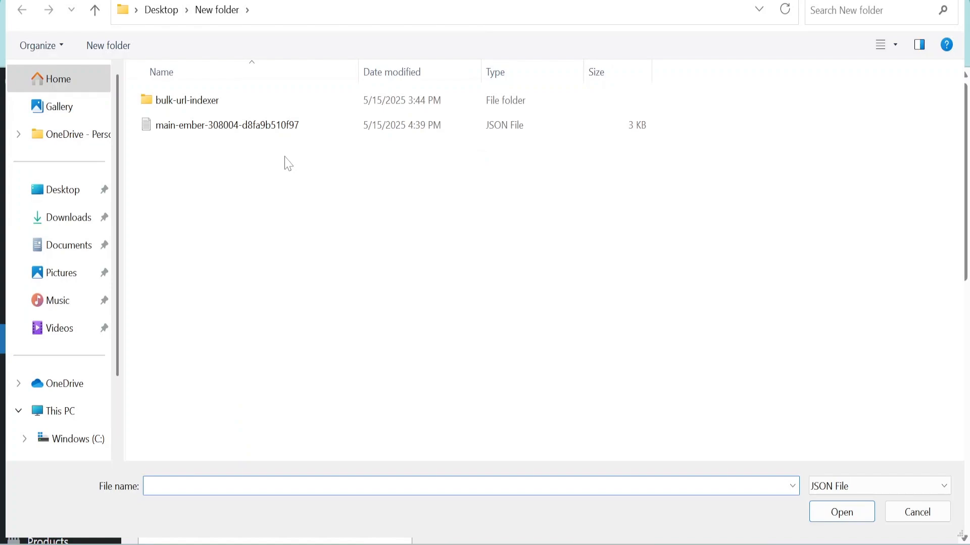
{"action": "left_click", "coordinate": [841, 511]}
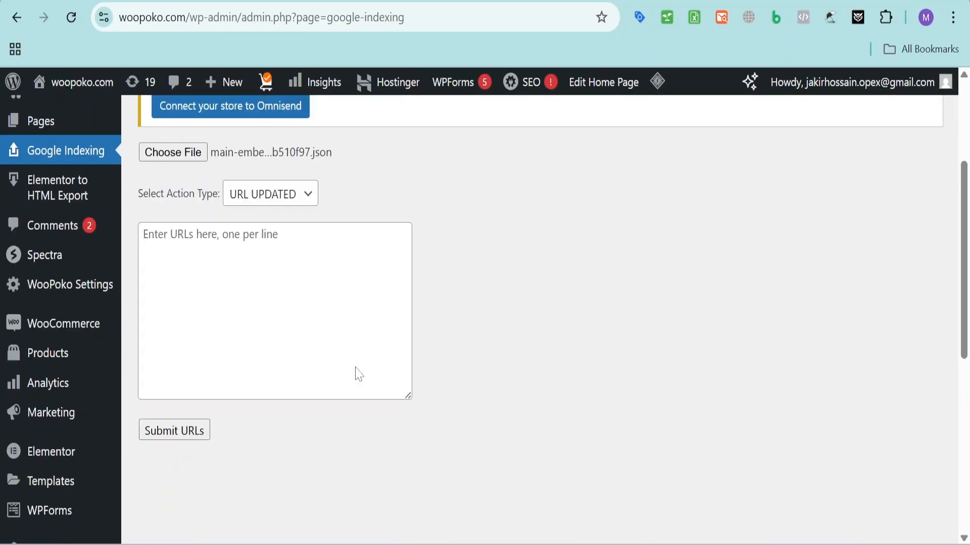
{"action": "left_click", "coordinate": [174, 430]}
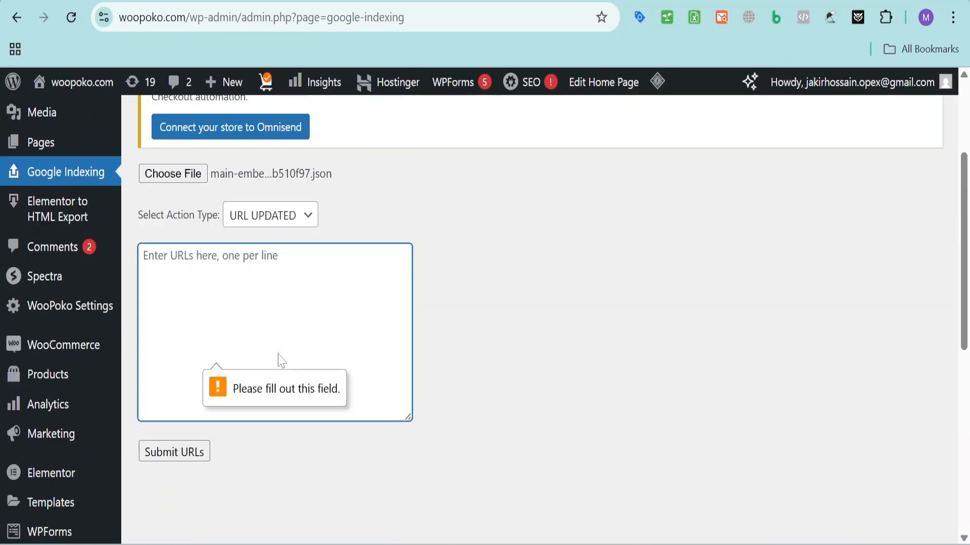
{"action": "scroll", "scroll_direction": "down", "scroll_amount": 3}
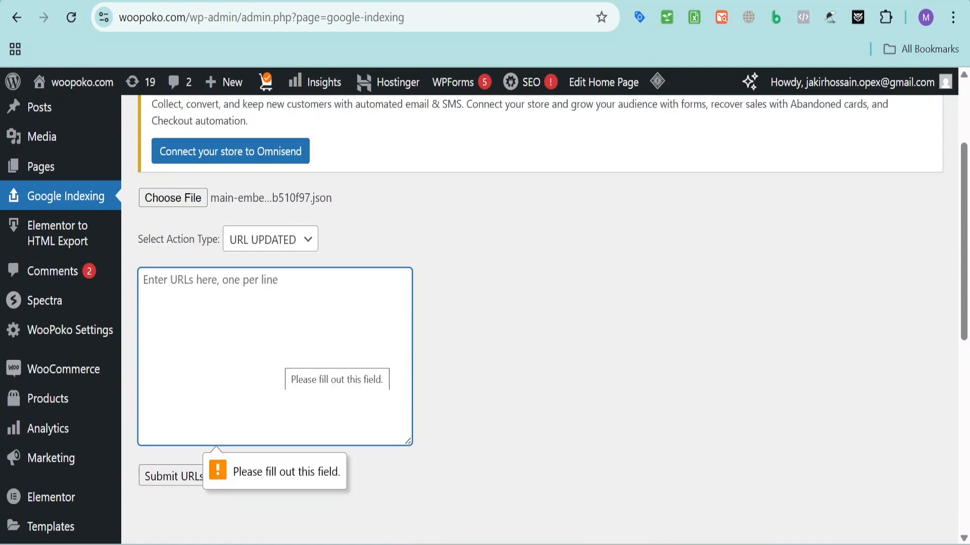